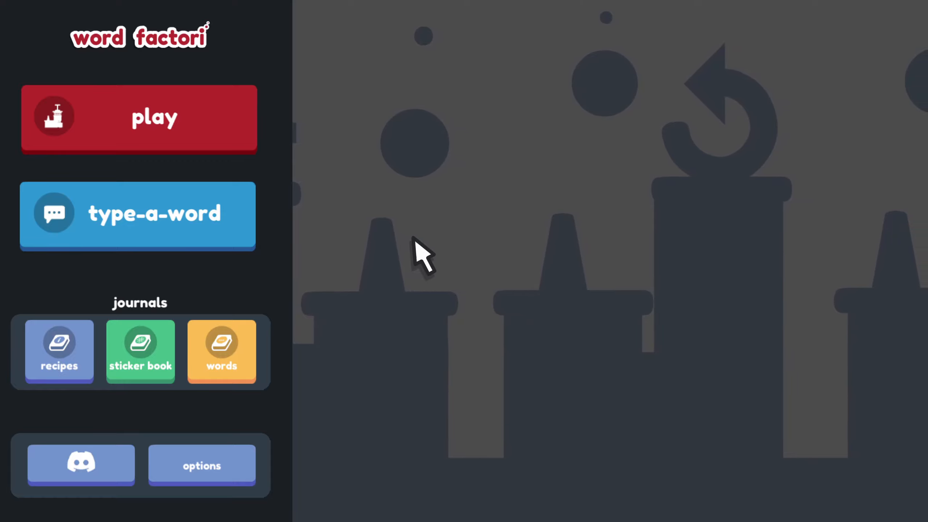
{"action": "mouse_move", "coordinate": [207, 115]}
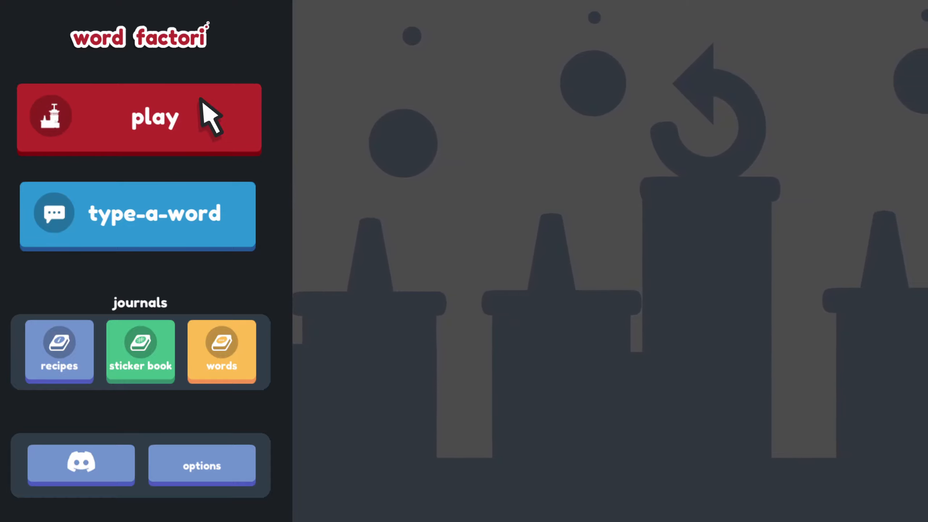
Open the tutorial level selection from the main menu's red play button.
{"action": "left_click", "coordinate": [139, 118]}
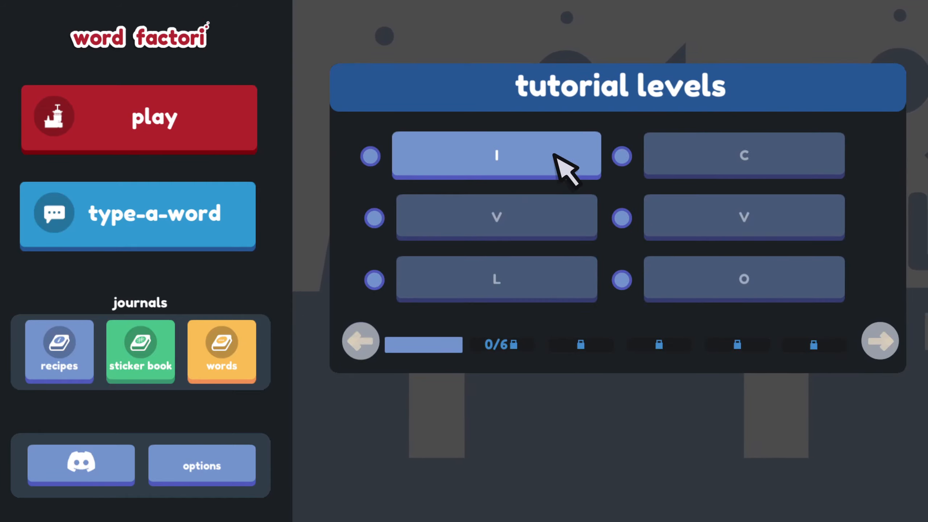
Start level I, wire an i factori into the purple bin and run it to produce I.
{"action": "left_click", "coordinate": [497, 156]}
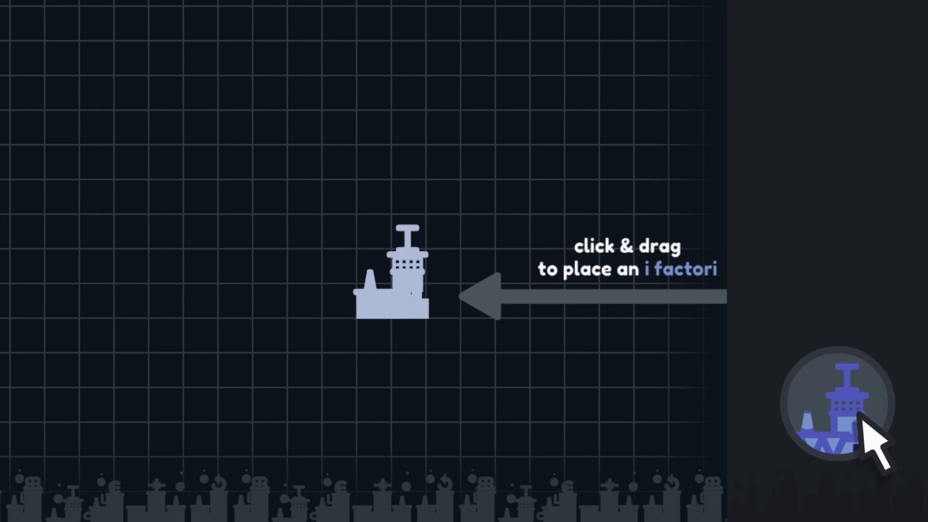
{"action": "mouse_move", "coordinate": [733, 427]}
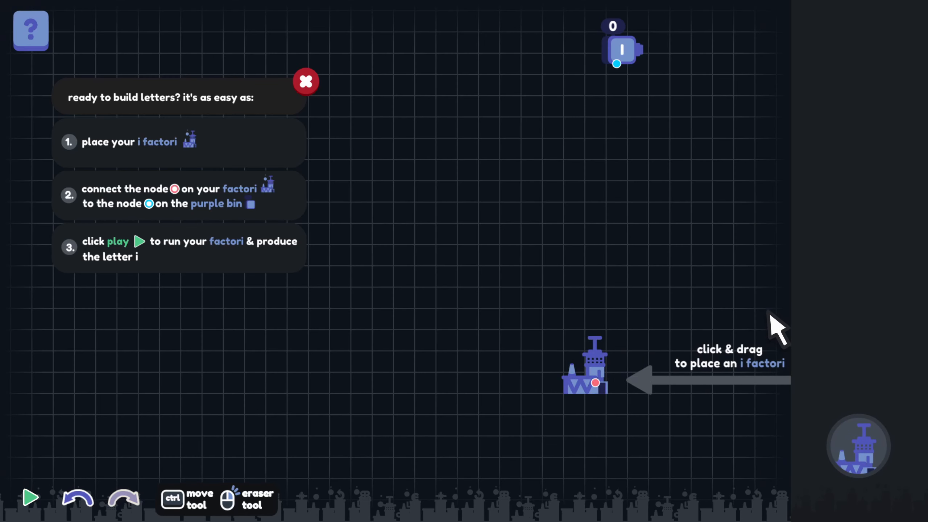
{"action": "mouse_move", "coordinate": [219, 210]}
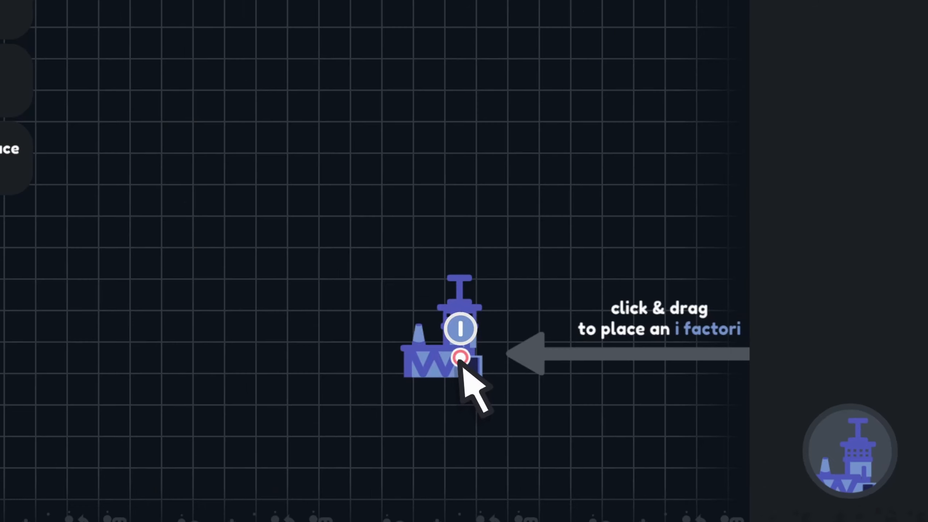
{"action": "left_click_drag", "start_coordinate": [459, 358], "coordinate": [497, 66]}
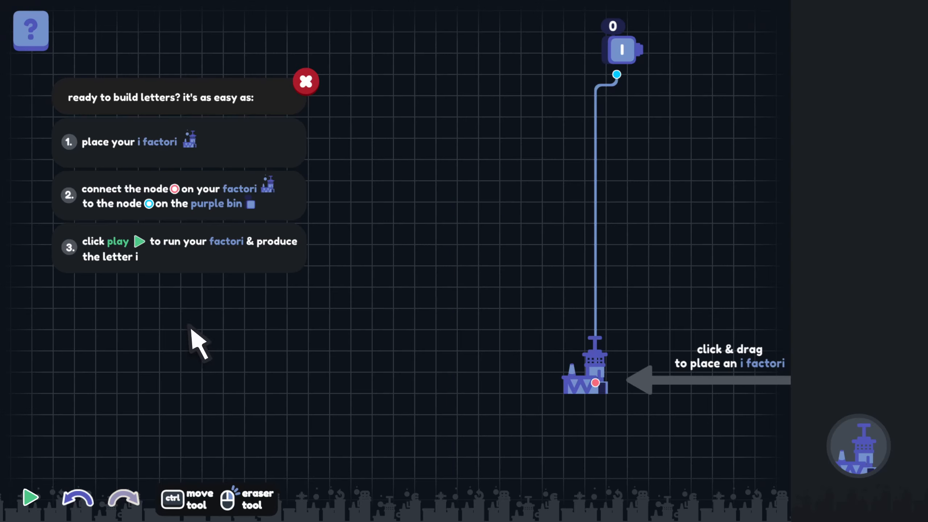
{"action": "mouse_move", "coordinate": [35, 497]}
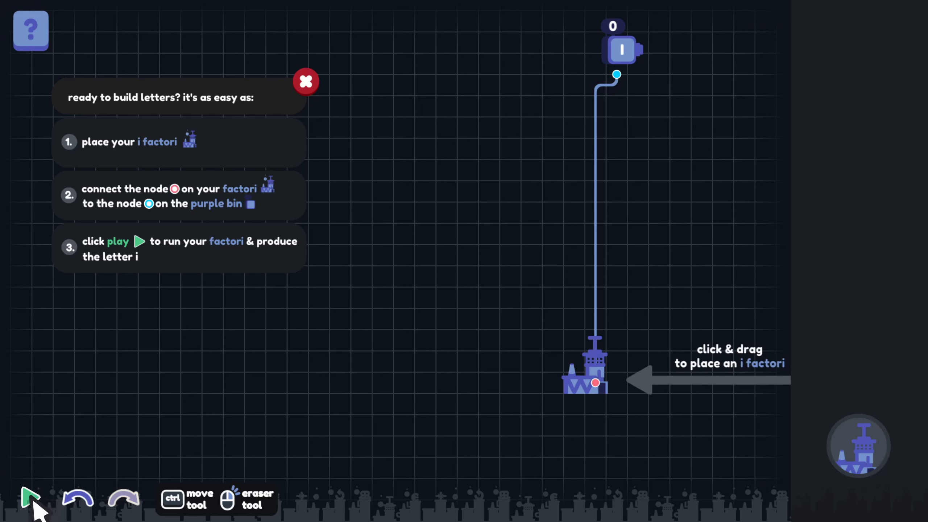
{"action": "left_click", "coordinate": [30, 497]}
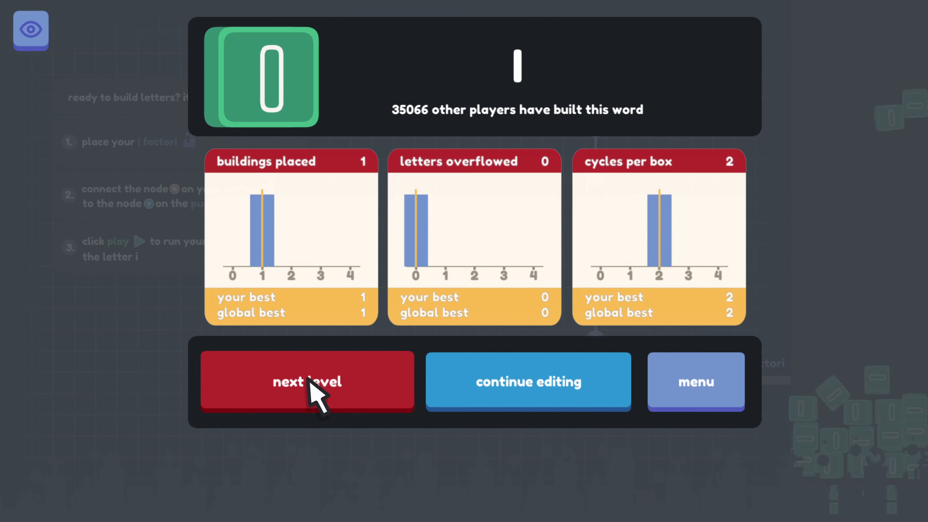
Place a bender above the i factori, chain factori→bender→bin and run it to produce C.
{"action": "left_click", "coordinate": [307, 381]}
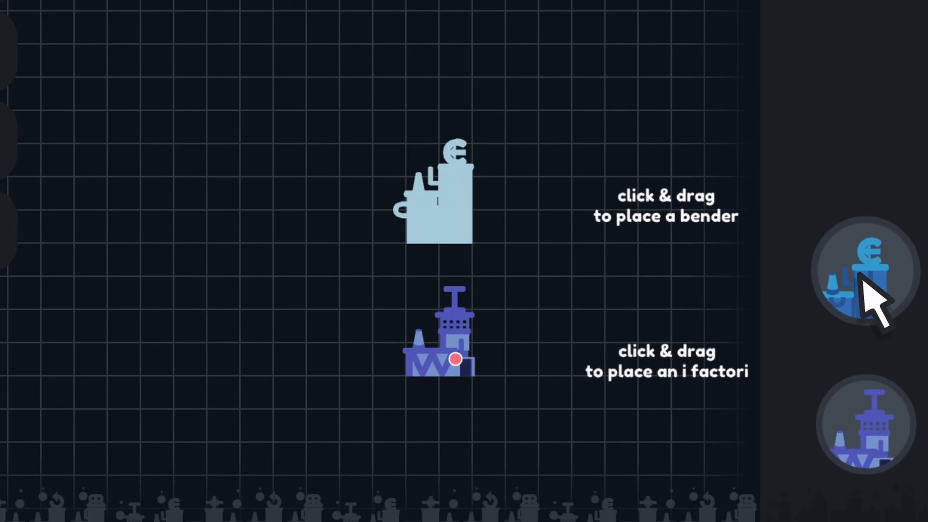
{"action": "left_click_drag", "start_coordinate": [865, 269], "coordinate": [628, 82]}
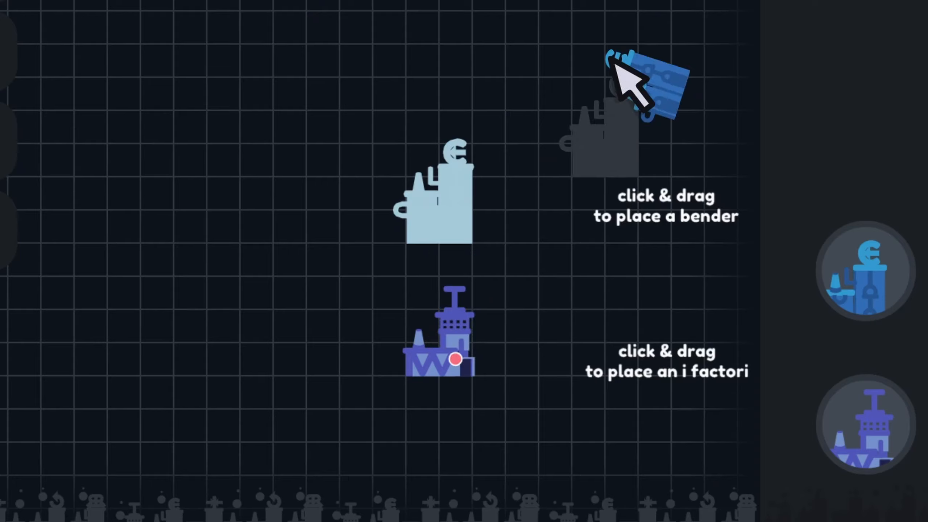
{"action": "left_click_drag", "start_coordinate": [637, 82], "coordinate": [462, 143]}
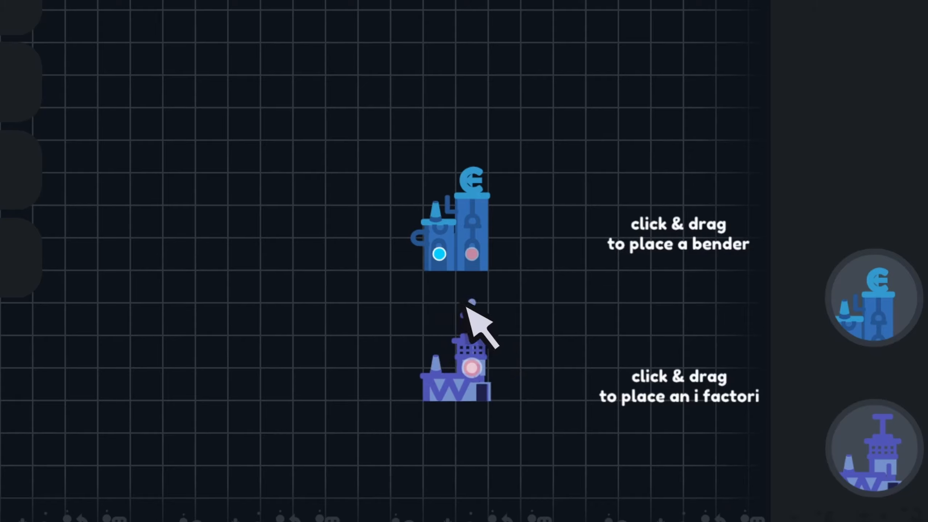
{"action": "left_click_drag", "start_coordinate": [468, 367], "coordinate": [470, 253]}
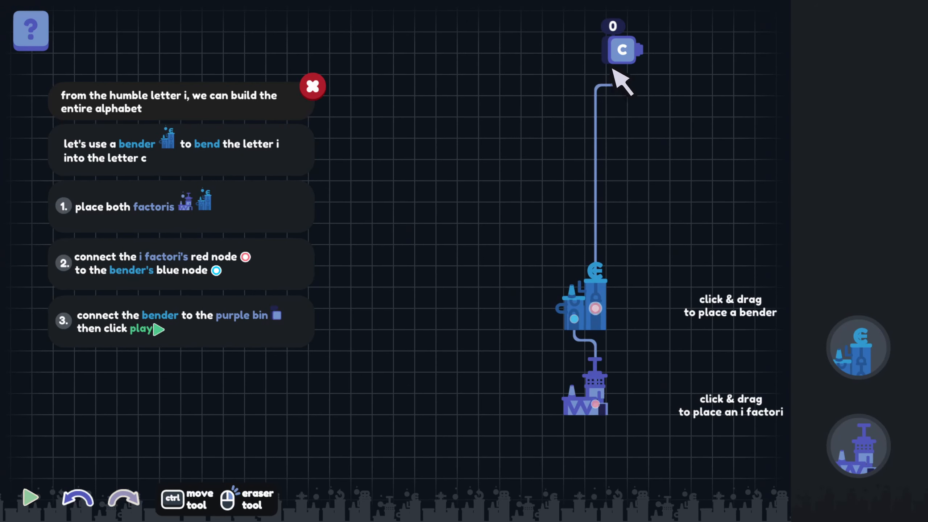
{"action": "left_click", "coordinate": [30, 497]}
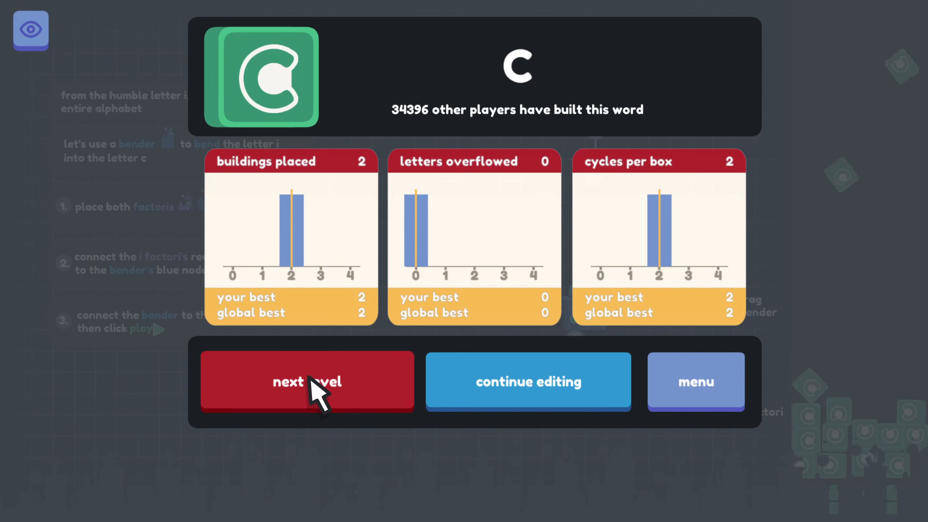
Open the V level and place a merger fed by two i factoris into the bin.
{"action": "left_click", "coordinate": [307, 381]}
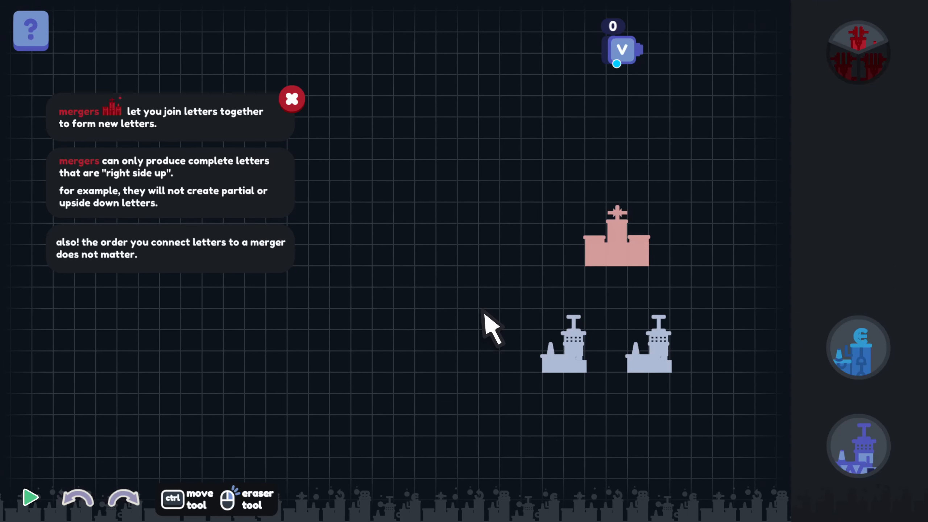
{"action": "mouse_move", "coordinate": [521, 308]}
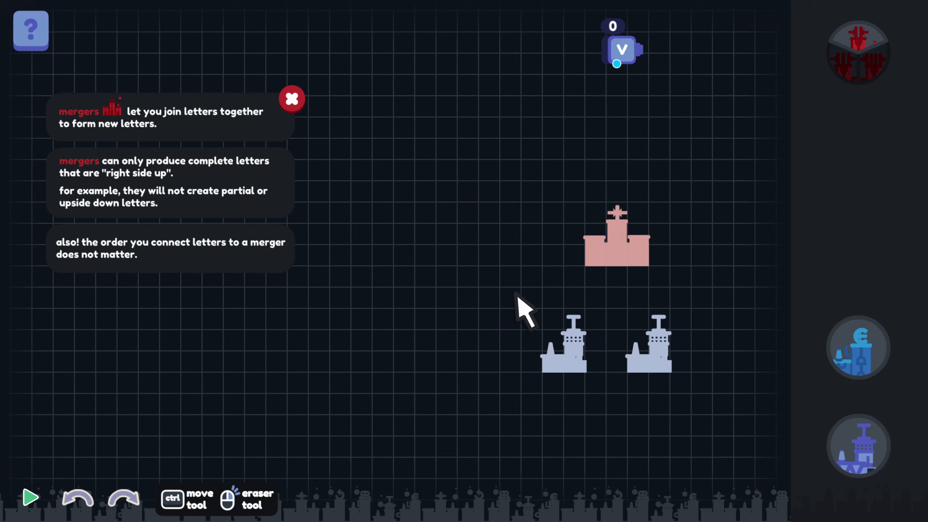
{"action": "mouse_move", "coordinate": [840, 255]}
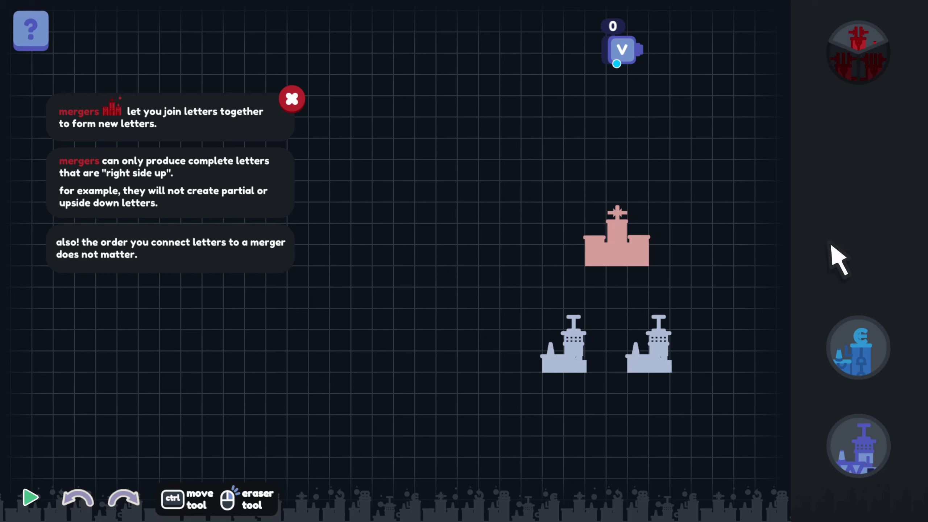
{"action": "mouse_move", "coordinate": [894, 29]}
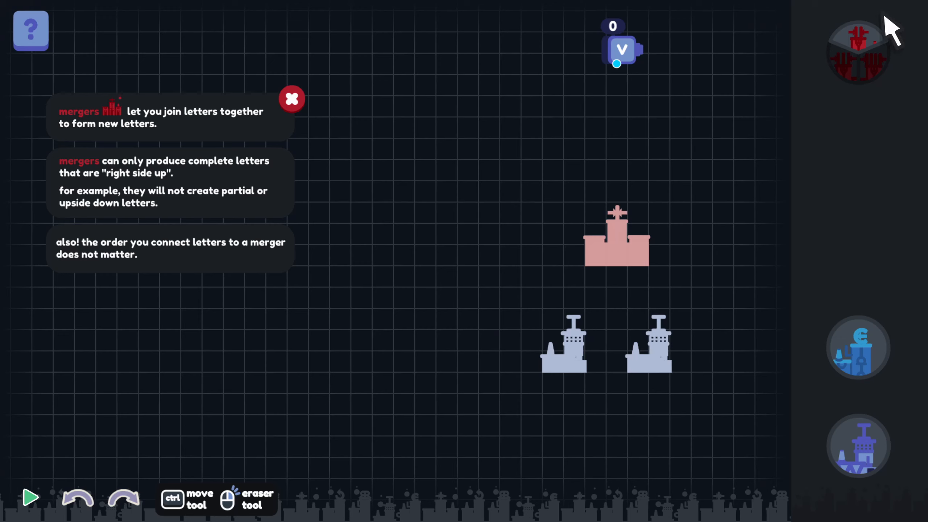
{"action": "left_click", "coordinate": [617, 237]}
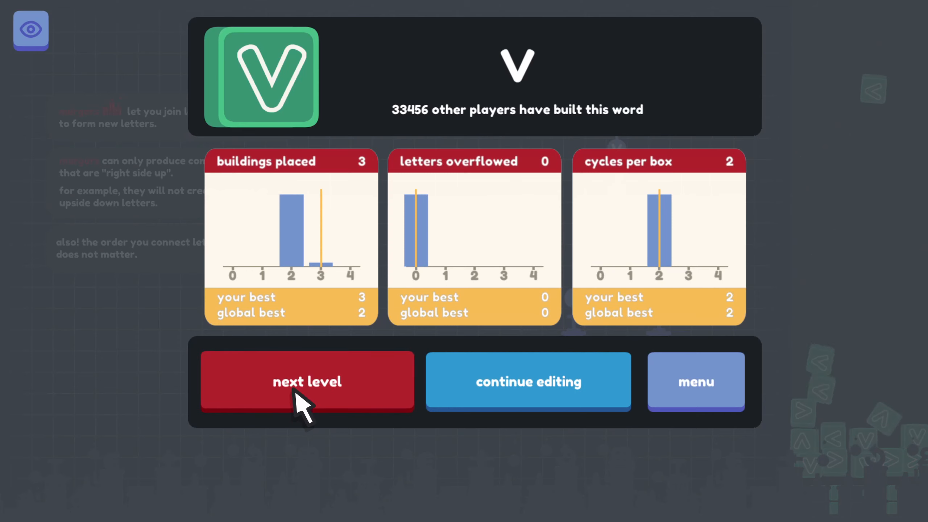
Re-edit the V layout so one i factori feeds both merger inputs, then run it.
{"action": "left_click", "coordinate": [307, 381]}
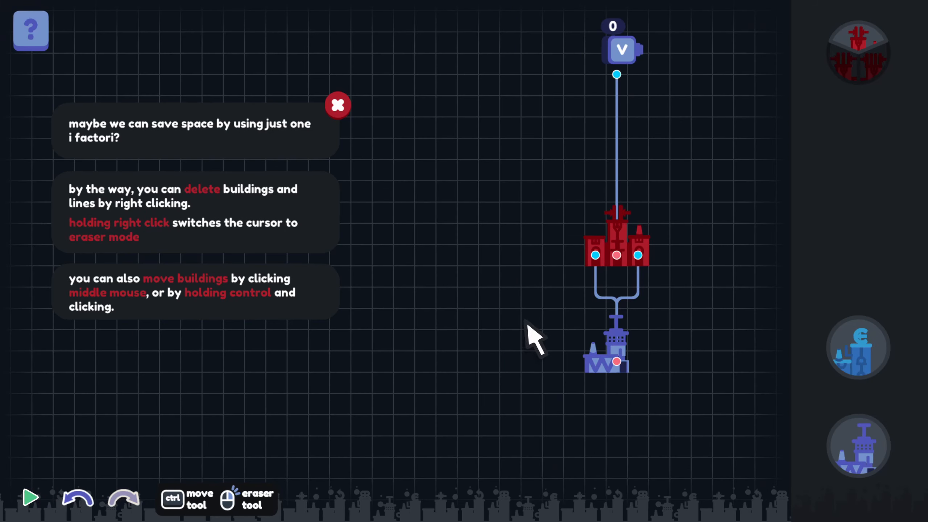
{"action": "mouse_move", "coordinate": [89, 500]}
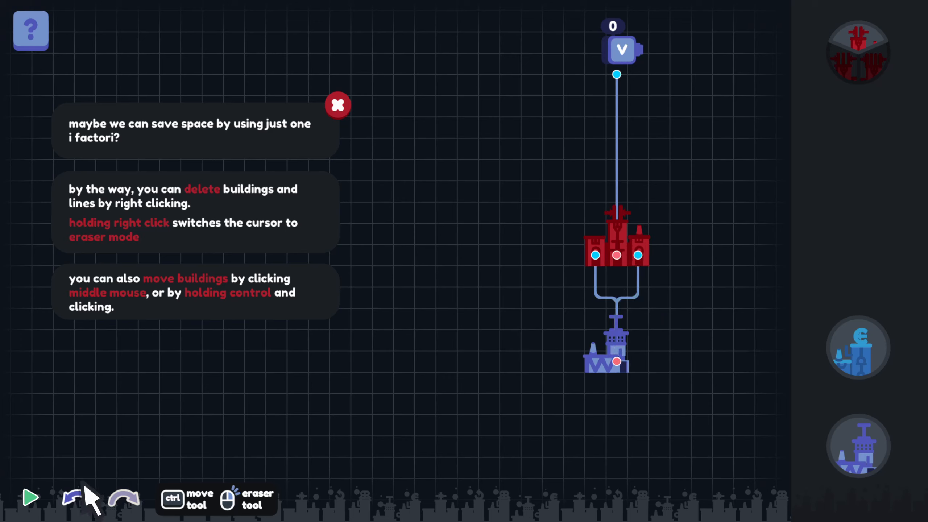
{"action": "left_click", "coordinate": [30, 497]}
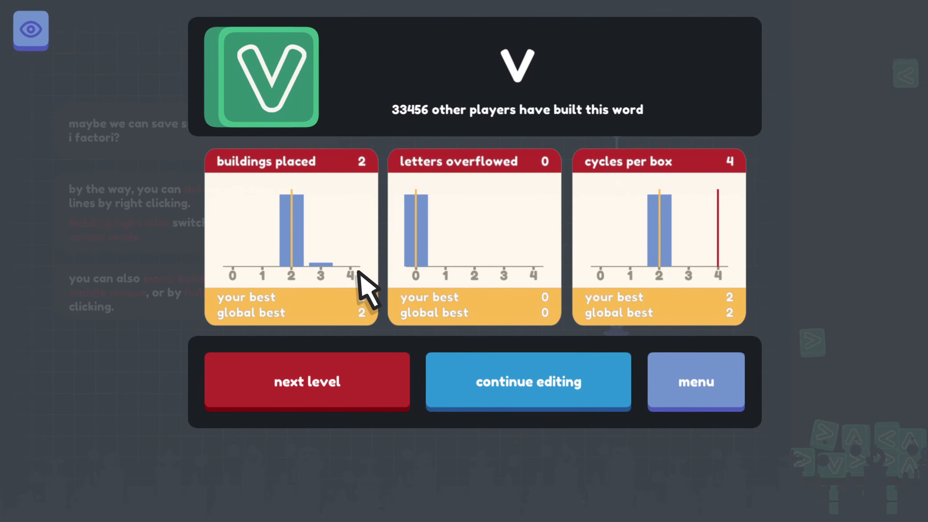
Wire the i factori into the rotator and merger, run the layout to produce L, and advance.
{"action": "left_click", "coordinate": [527, 381]}
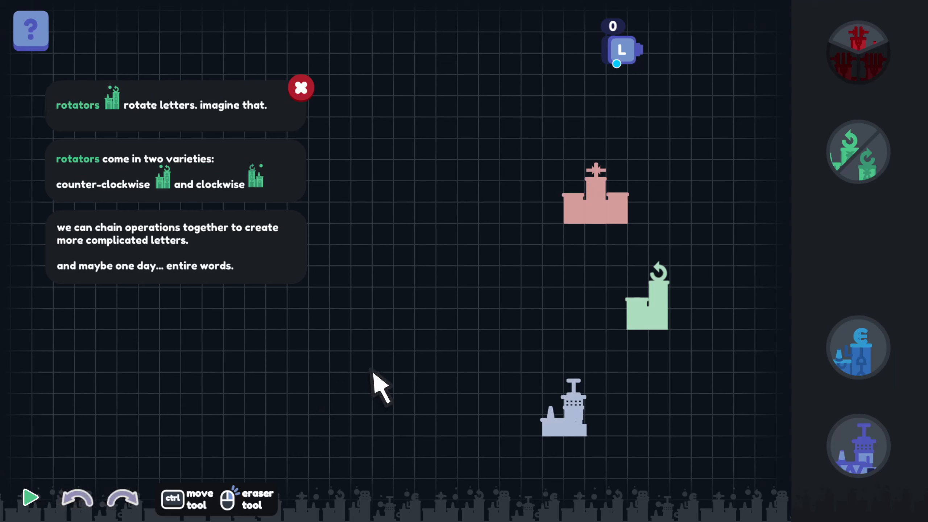
{"action": "mouse_move", "coordinate": [782, 237]}
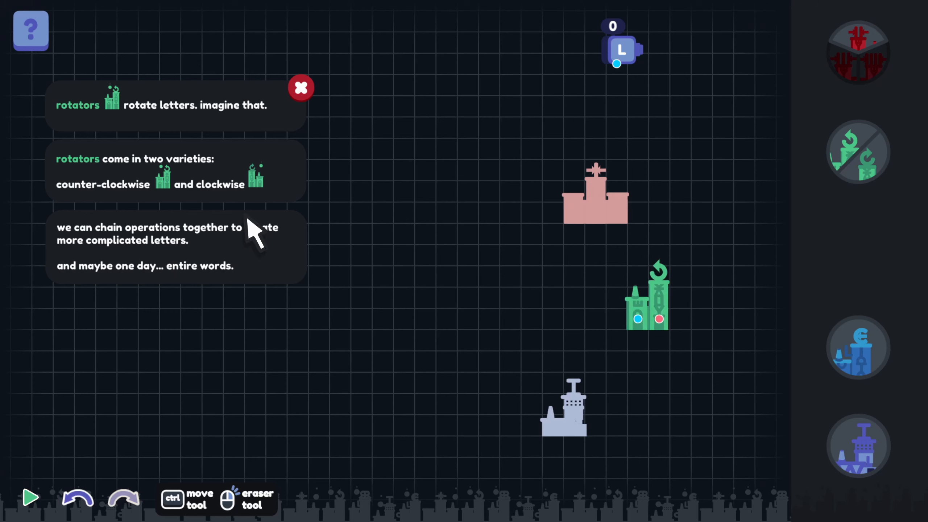
{"action": "mouse_move", "coordinate": [851, 46]}
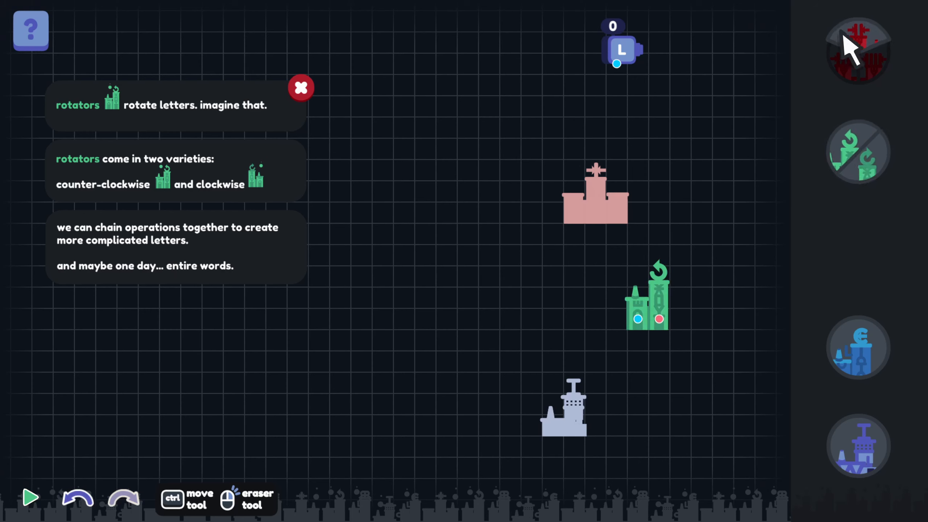
{"action": "mouse_move", "coordinate": [742, 131]}
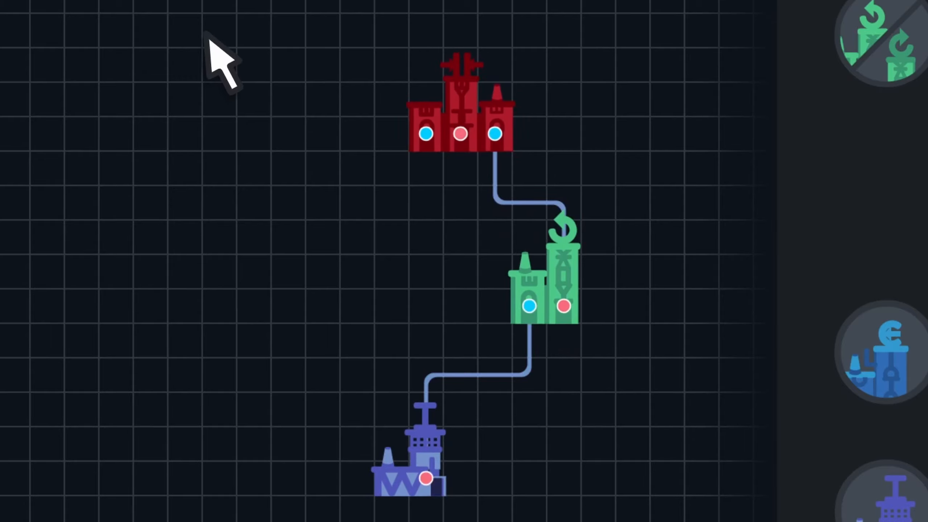
{"action": "mouse_move", "coordinate": [627, 302]}
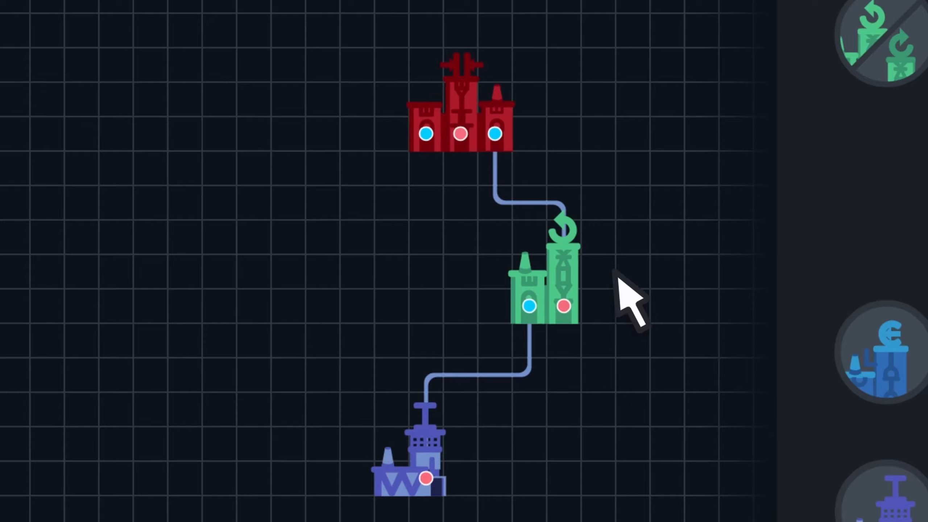
{"action": "mouse_move", "coordinate": [337, 116]}
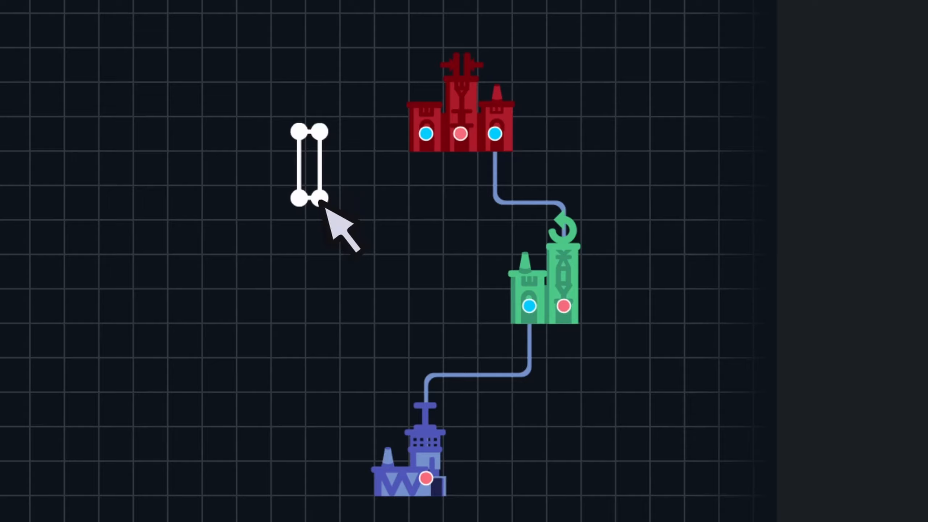
{"action": "left_click_drag", "start_coordinate": [311, 198], "coordinate": [373, 216]}
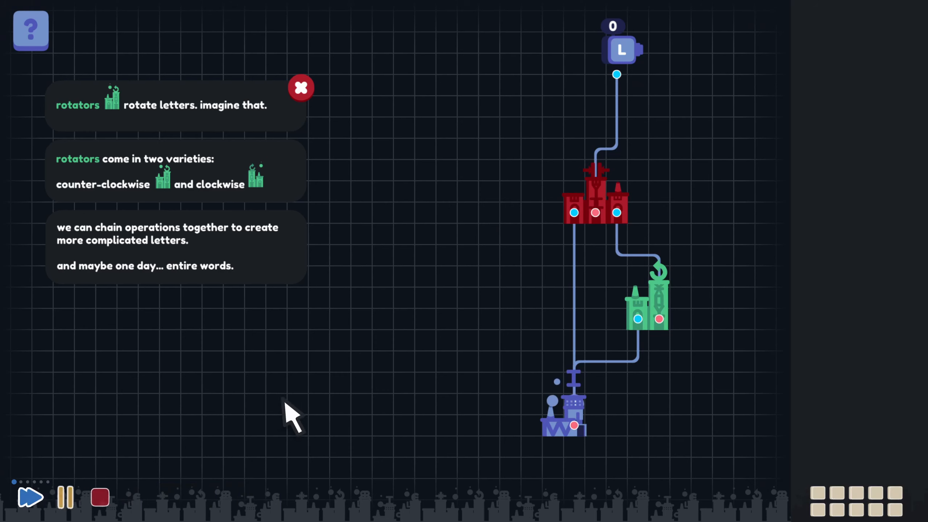
{"action": "left_click", "coordinate": [29, 497]}
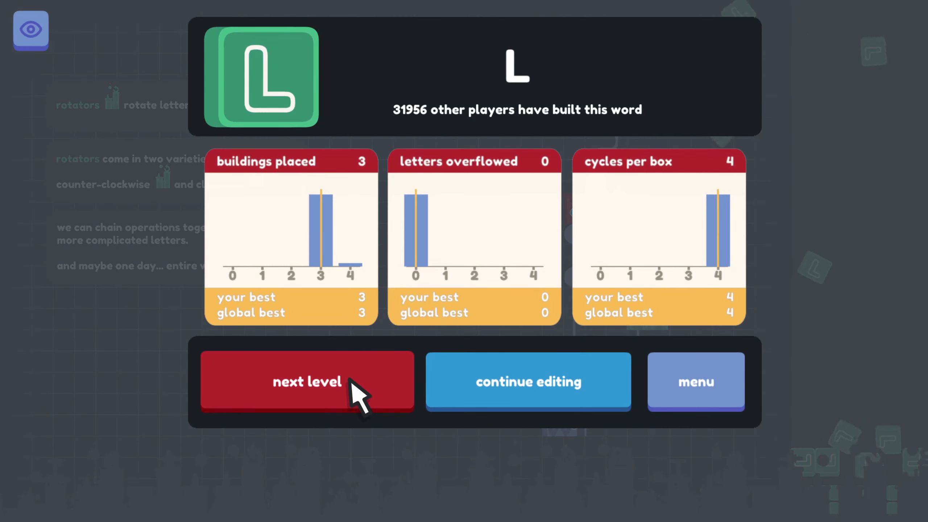
{"action": "left_click", "coordinate": [307, 381]}
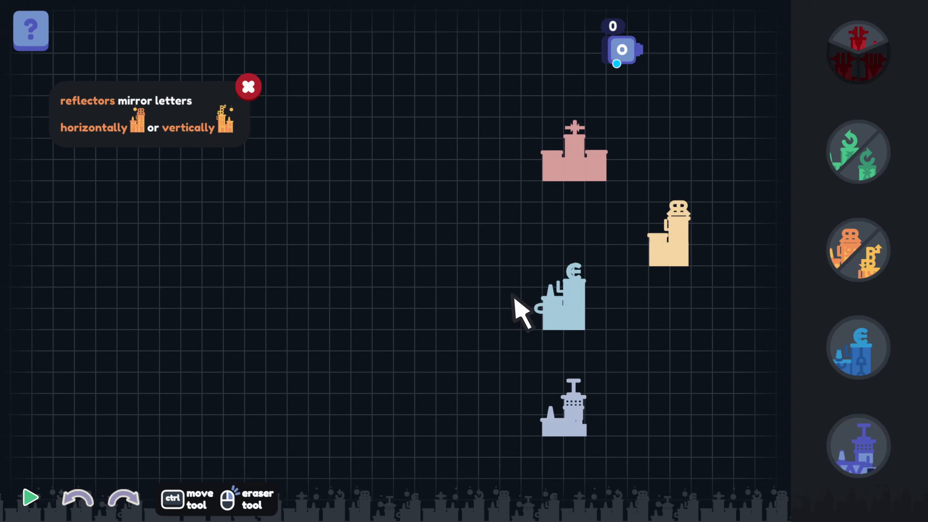
{"action": "mouse_move", "coordinate": [527, 314]}
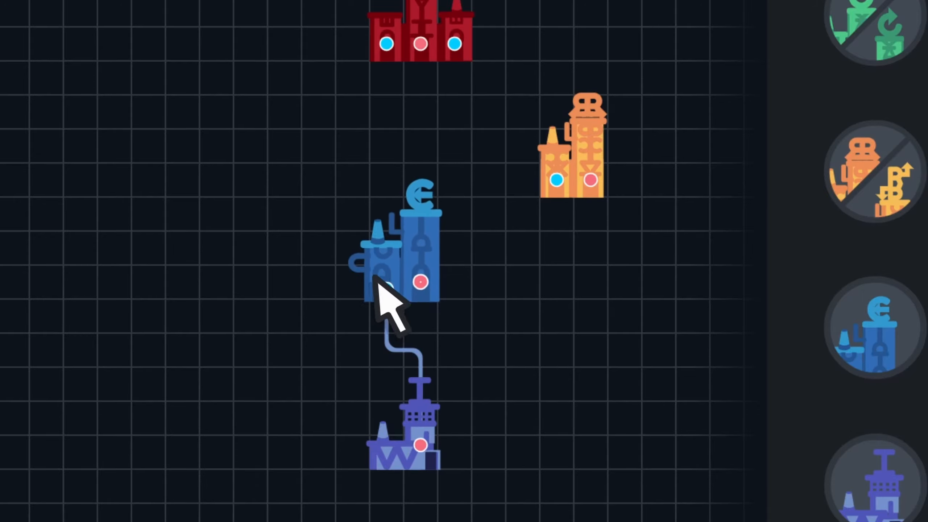
Connect the purple building into the blue building to complete the o factory.
{"action": "left_click", "coordinate": [420, 283]}
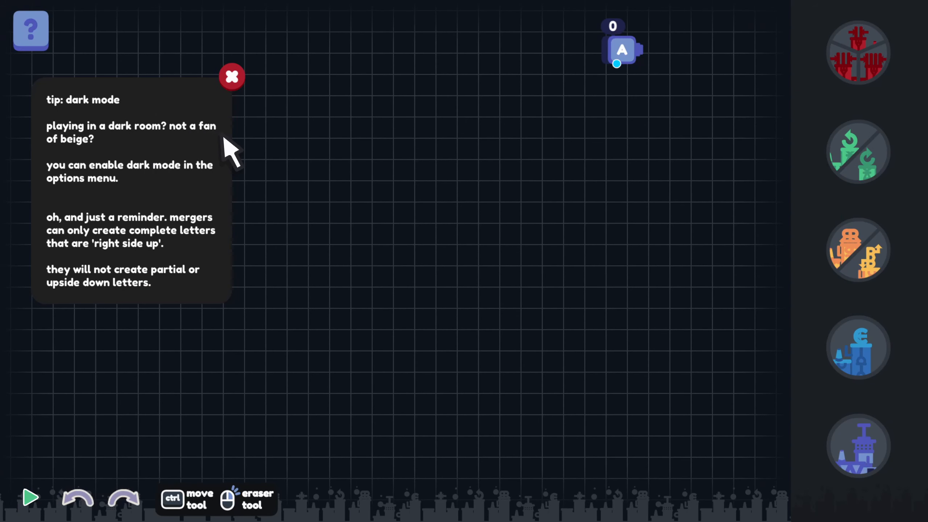
{"action": "mouse_move", "coordinate": [365, 224]}
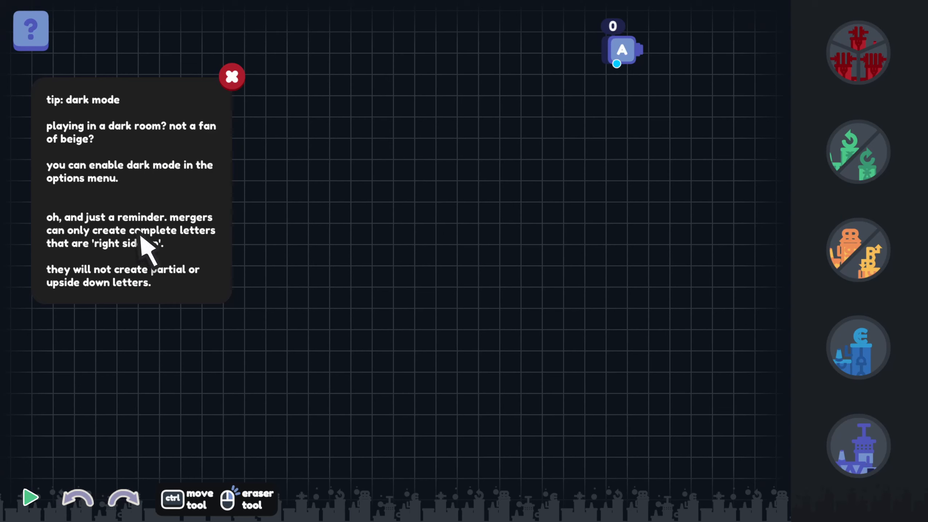
{"action": "mouse_move", "coordinate": [173, 251]}
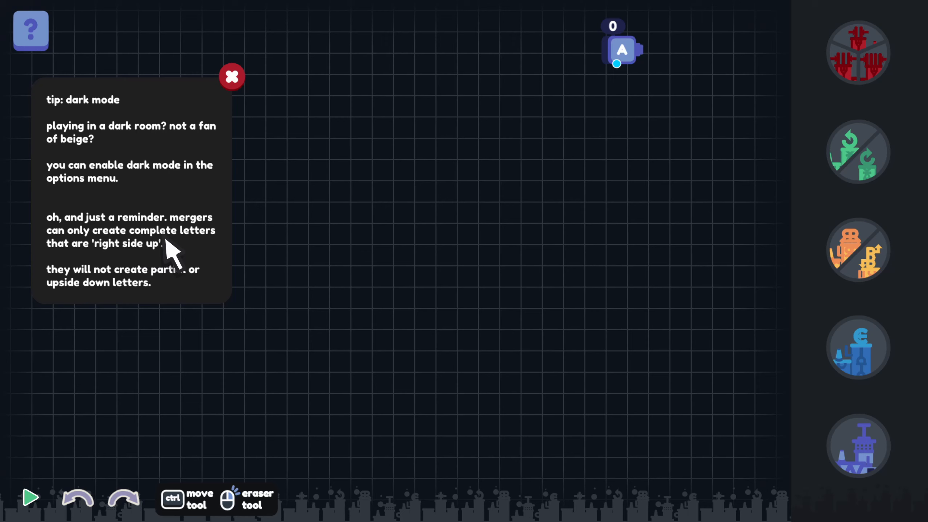
{"action": "mouse_move", "coordinate": [207, 268]}
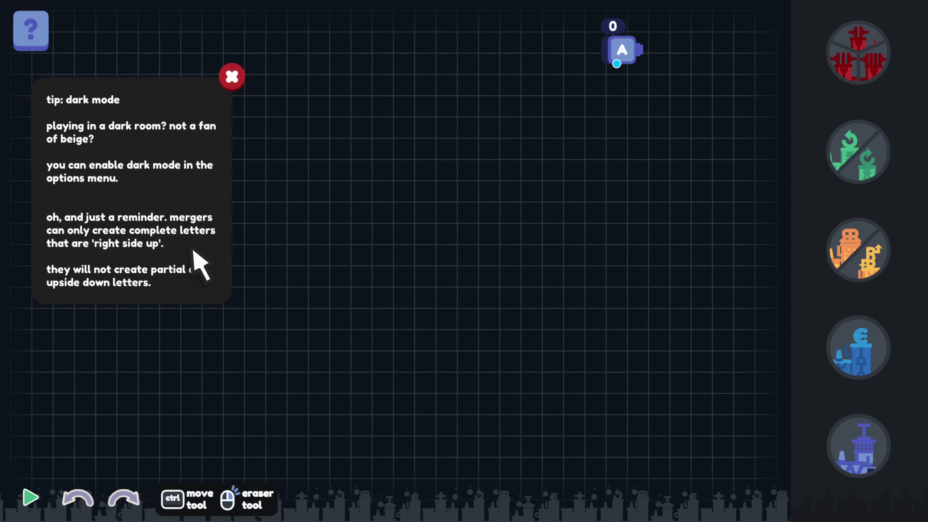
{"action": "mouse_move", "coordinate": [214, 243]}
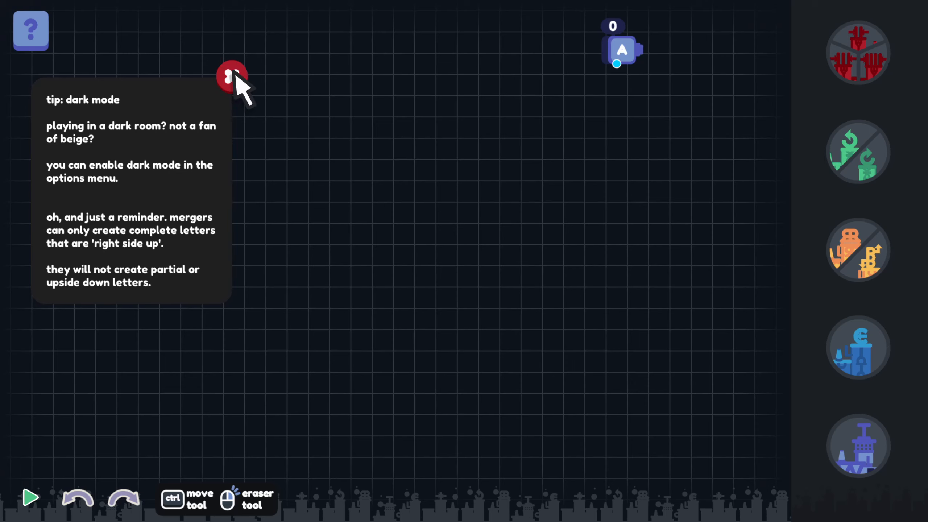
Dismiss the dark mode tip on the A level.
{"action": "left_click", "coordinate": [231, 76]}
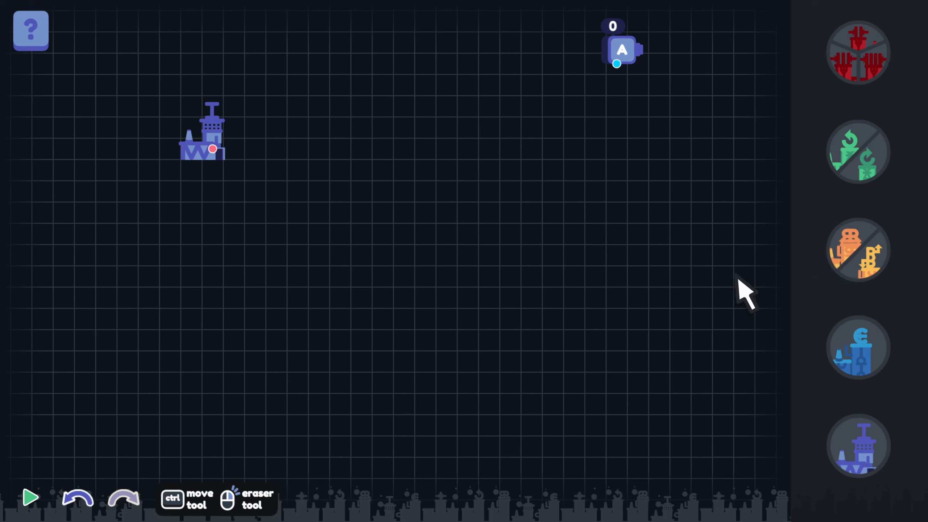
{"action": "mouse_move", "coordinate": [736, 320]}
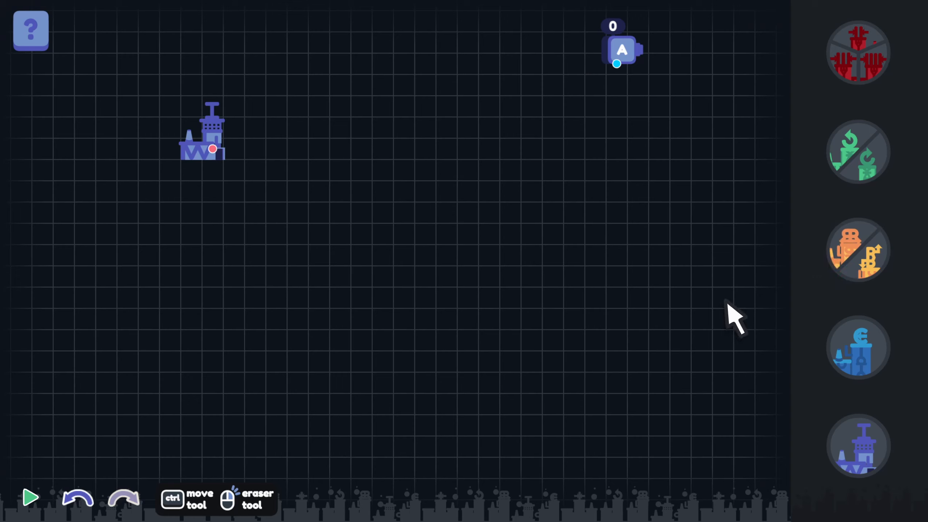
{"action": "mouse_move", "coordinate": [690, 320]}
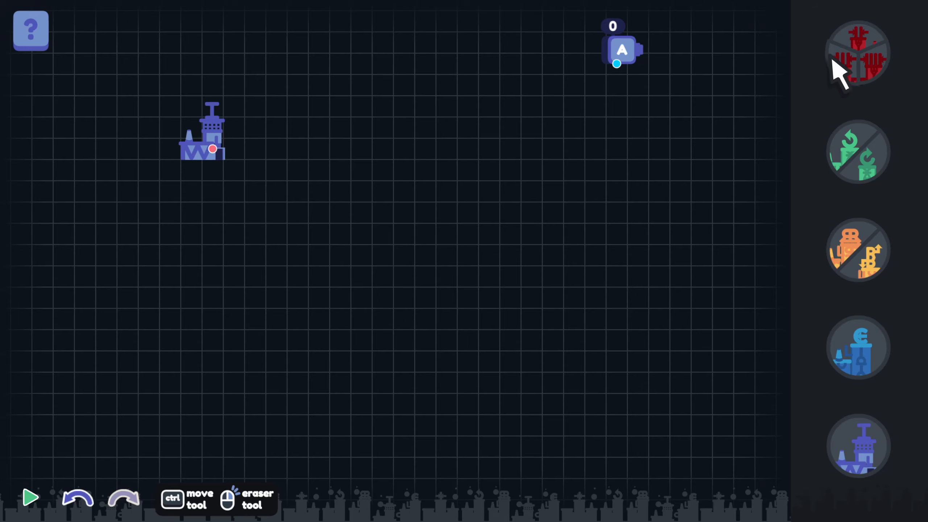
Place a red building, move the purple building below it, and test-run the layout.
{"action": "left_click", "coordinate": [856, 53]}
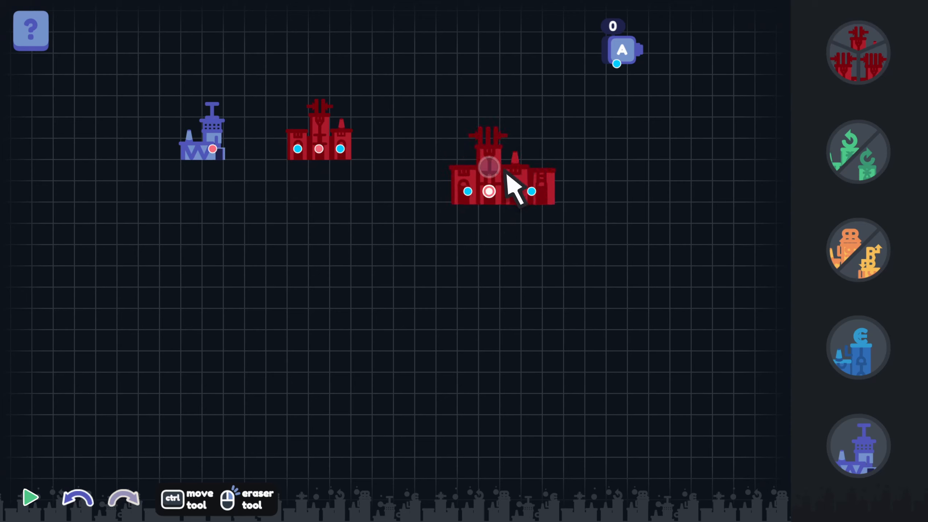
{"action": "mouse_move", "coordinate": [520, 198]}
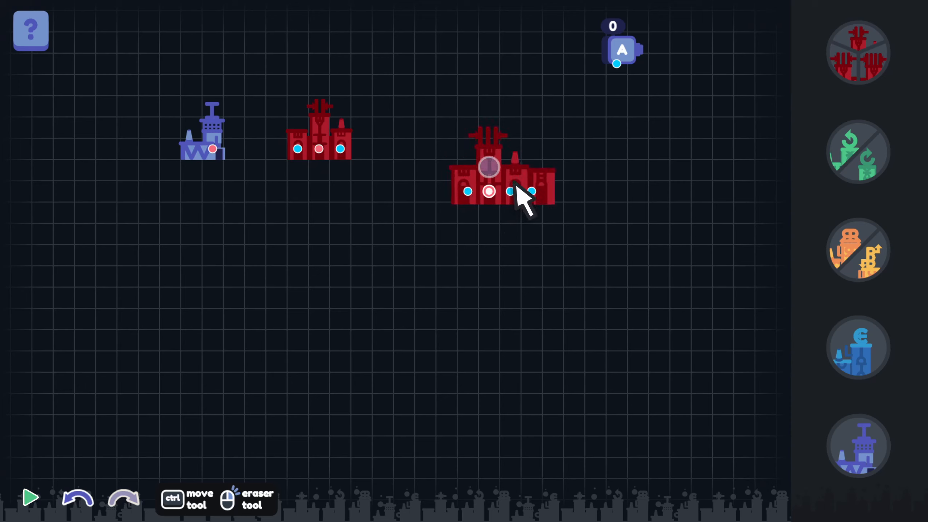
{"action": "mouse_move", "coordinate": [520, 195]}
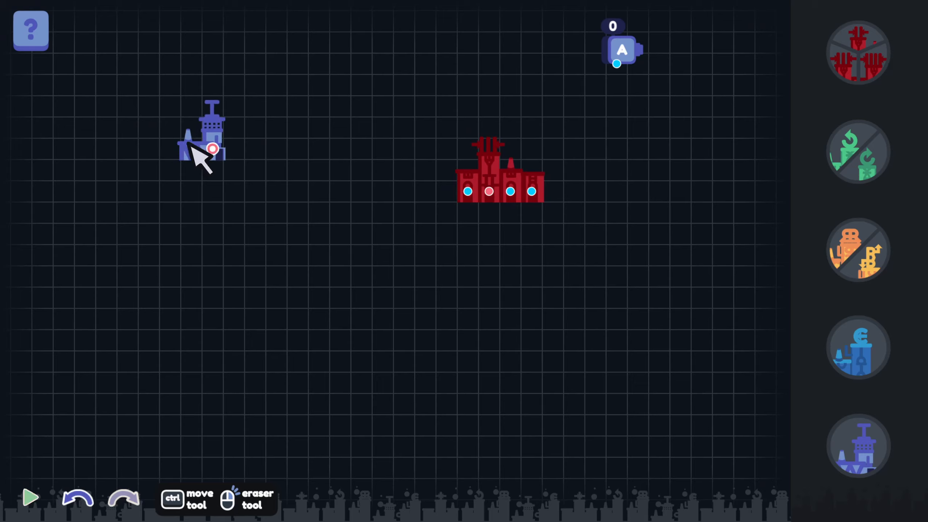
{"action": "left_click_drag", "start_coordinate": [204, 148], "coordinate": [456, 343]}
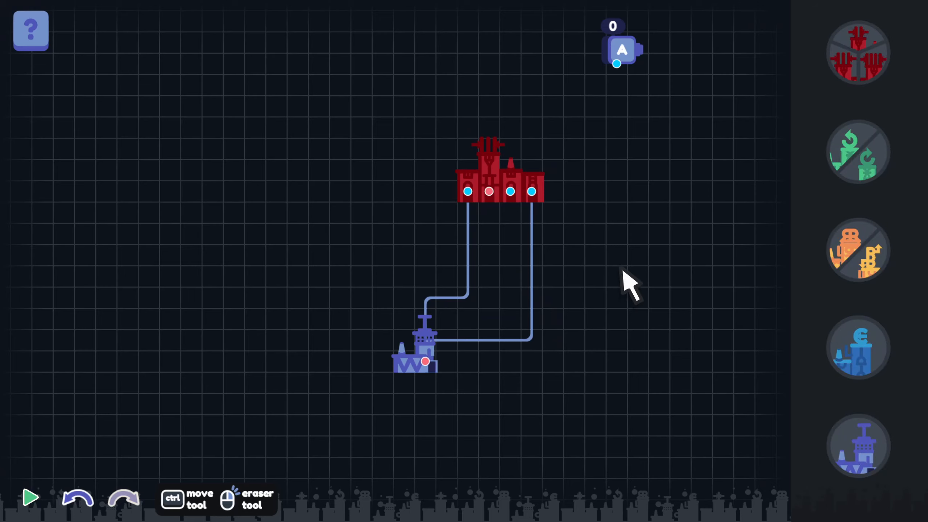
{"action": "mouse_move", "coordinate": [719, 254]}
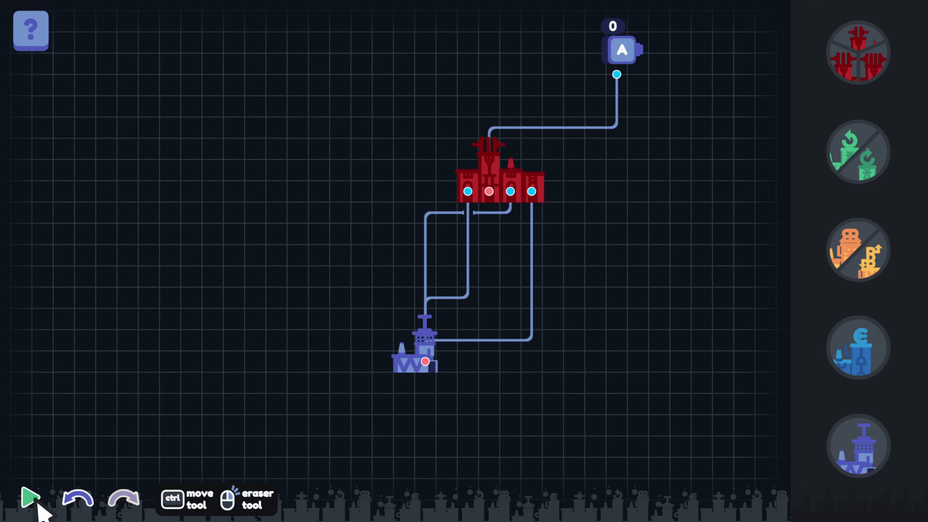
{"action": "left_click", "coordinate": [29, 497]}
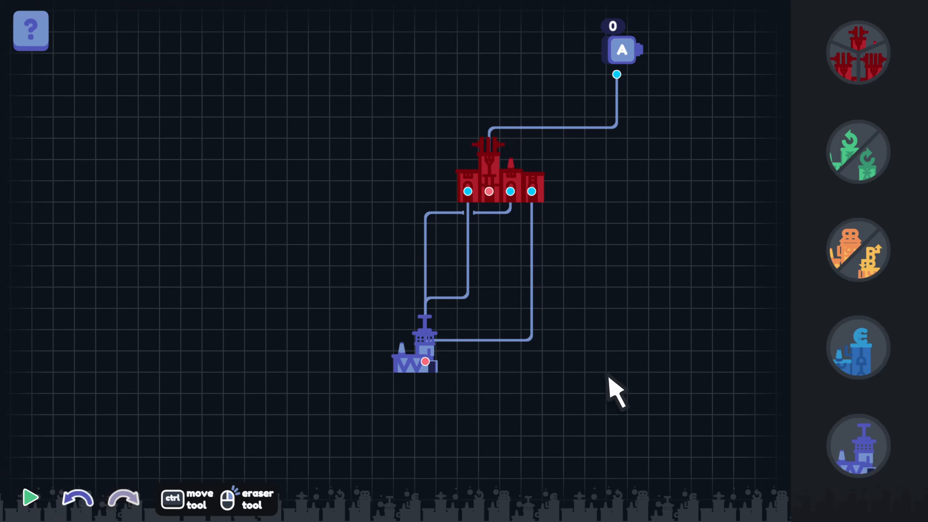
{"action": "mouse_move", "coordinate": [645, 349]}
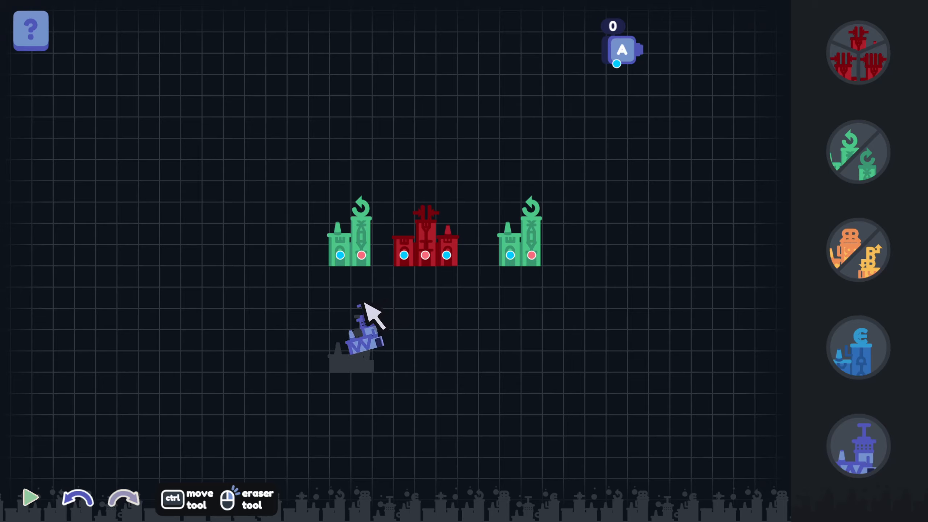
Reposition the purple building, add green and red buildings, and run the factory to produce A.
{"action": "left_click_drag", "start_coordinate": [340, 266], "coordinate": [382, 352]}
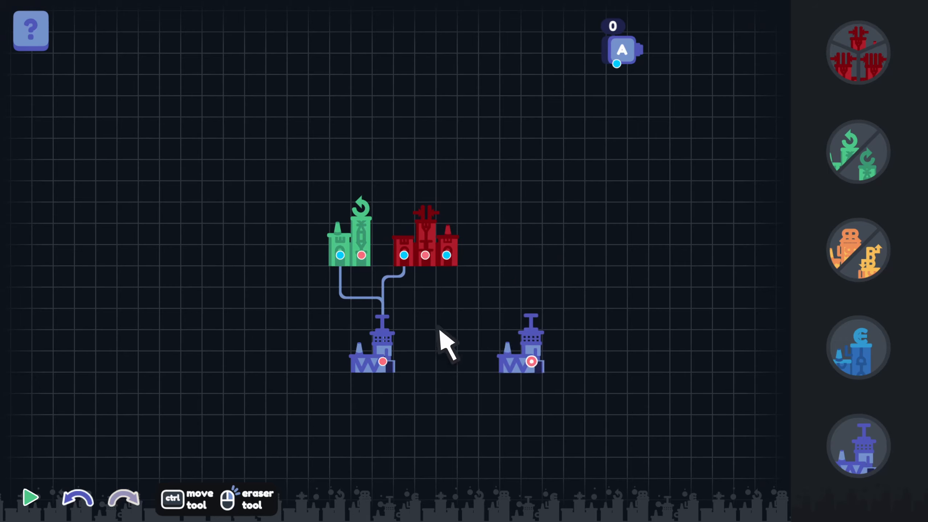
{"action": "left_click", "coordinate": [372, 353]}
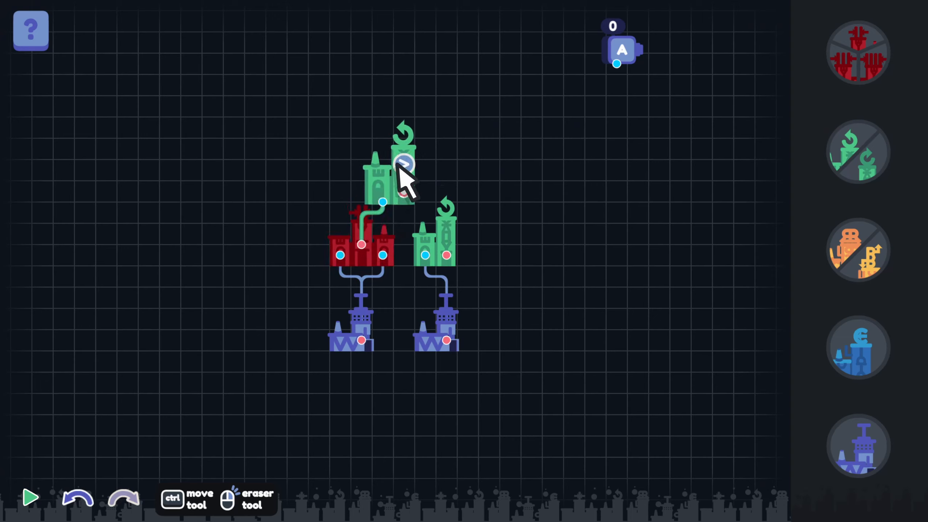
{"action": "left_click_drag", "start_coordinate": [405, 172], "coordinate": [527, 172]}
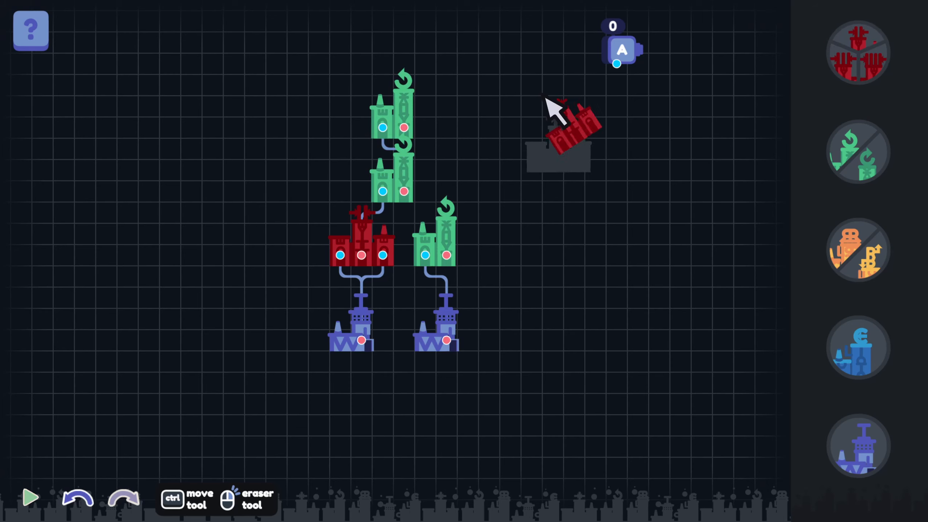
{"action": "left_click_drag", "start_coordinate": [563, 127], "coordinate": [492, 115]}
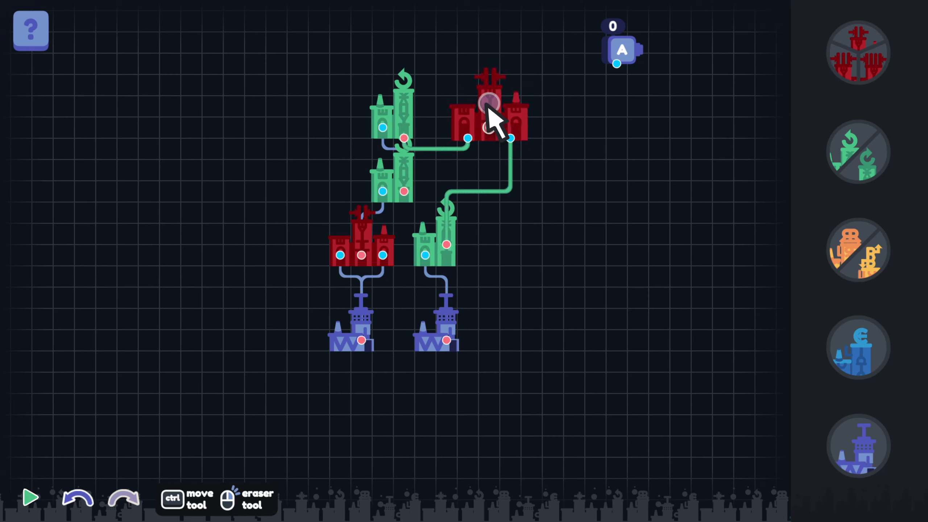
{"action": "left_click", "coordinate": [31, 497]}
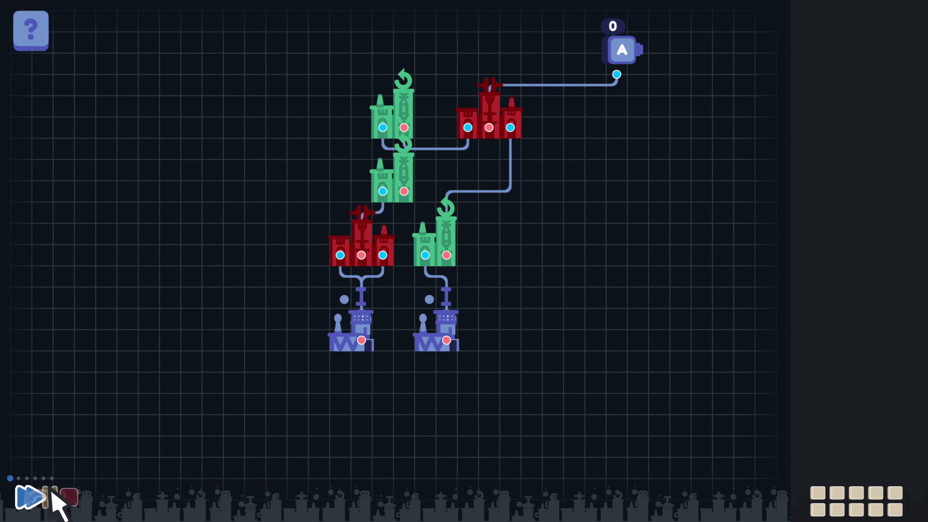
{"action": "left_click", "coordinate": [29, 498]}
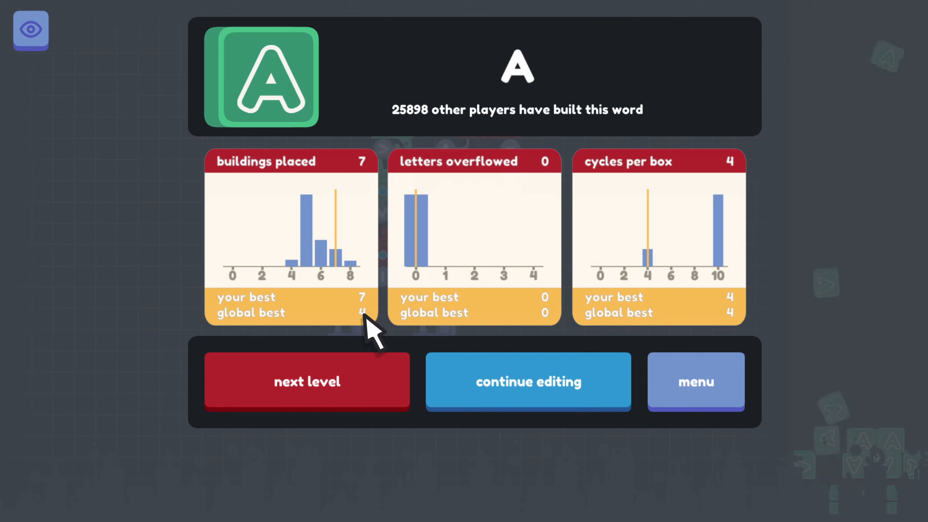
Advance to the OX level and dismiss the letter previews tip.
{"action": "left_click", "coordinate": [527, 381]}
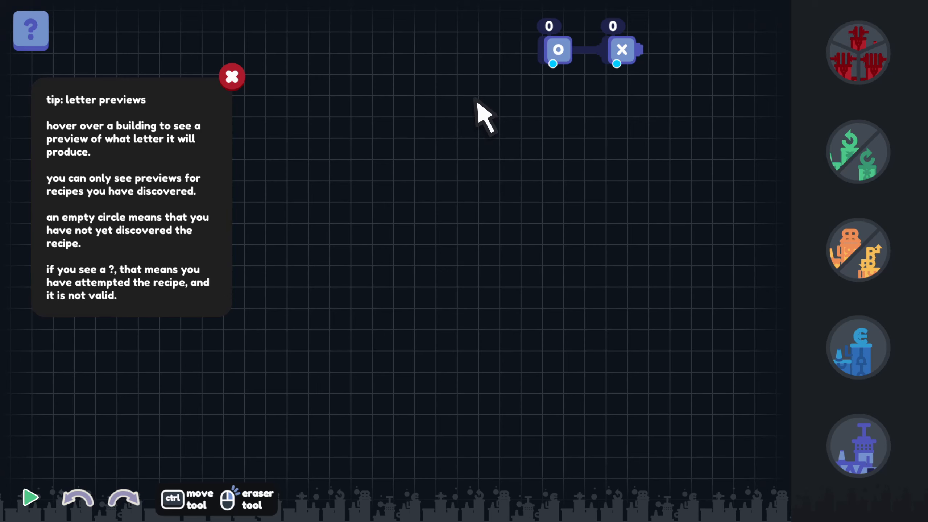
{"action": "left_click", "coordinate": [232, 77]}
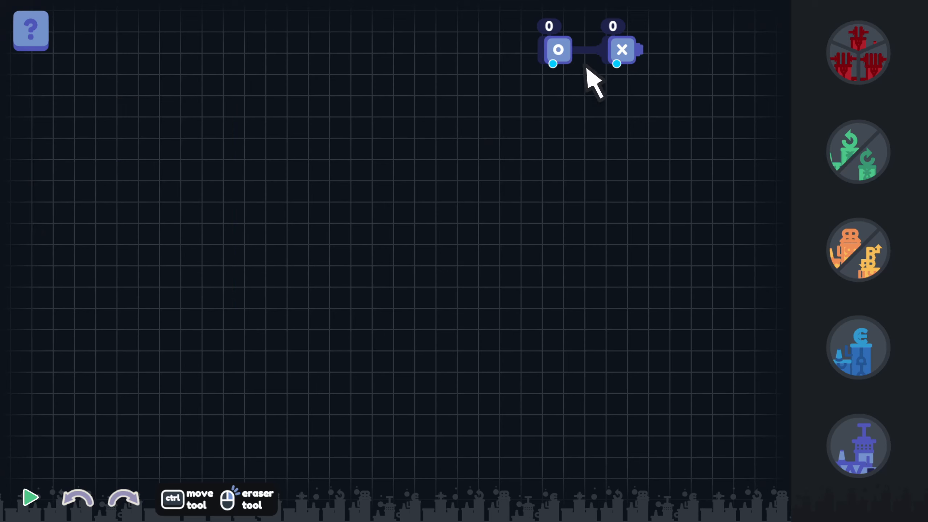
{"action": "mouse_move", "coordinate": [835, 237]}
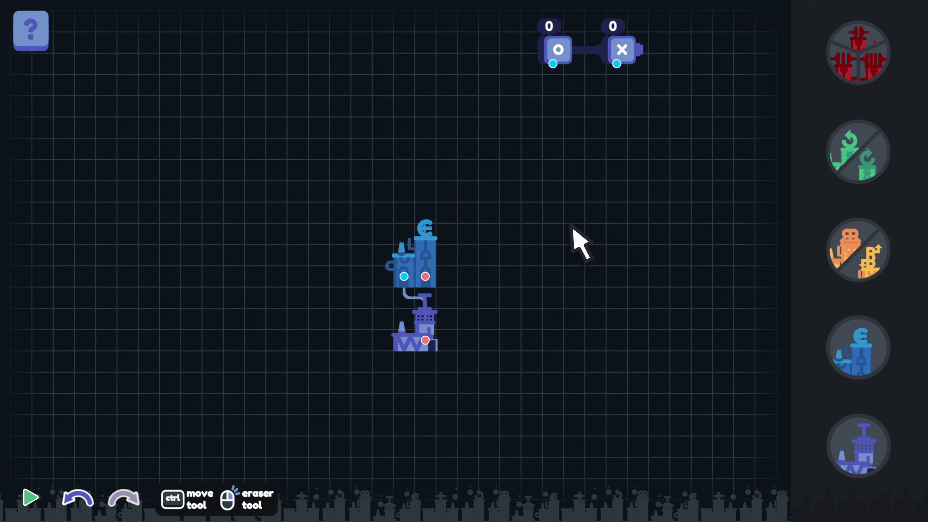
{"action": "mouse_move", "coordinate": [857, 348]}
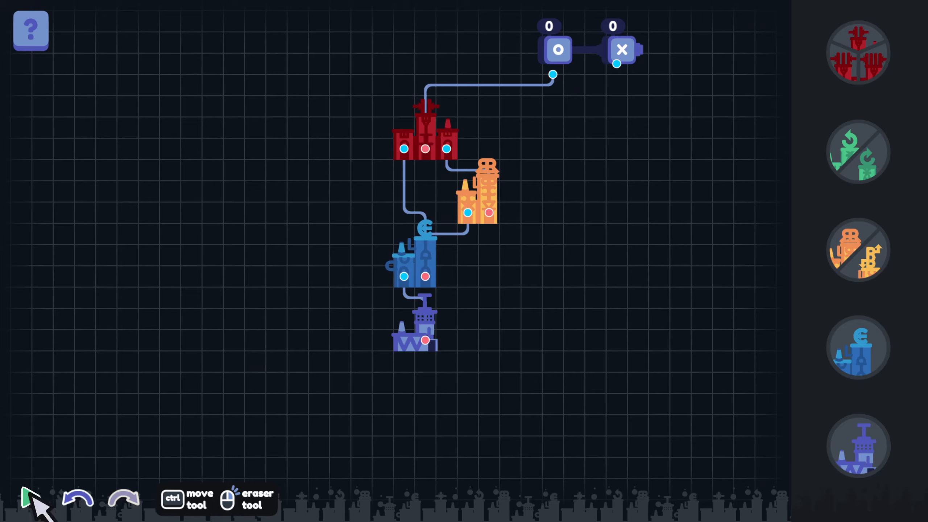
Run the wired OX factory at speed until its results show 7 buildings and no overflow.
{"action": "left_click", "coordinate": [31, 497]}
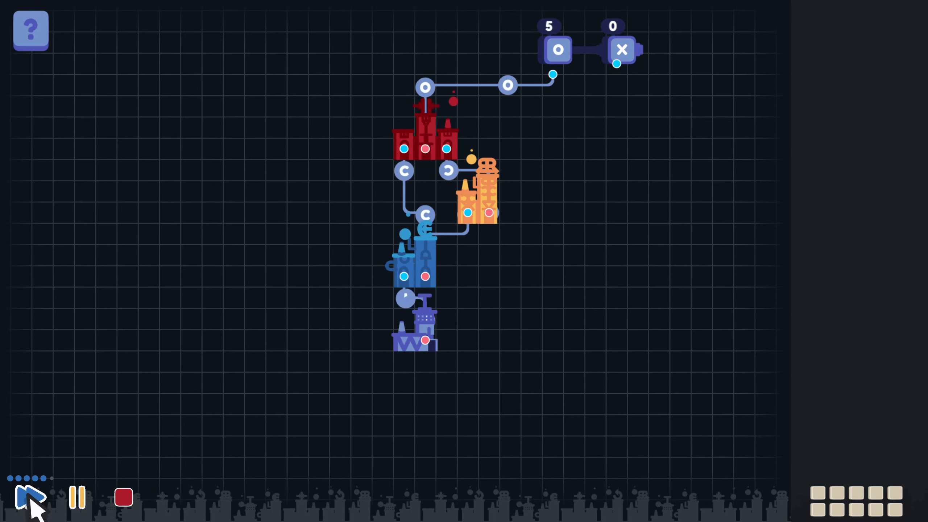
{"action": "left_click", "coordinate": [123, 498]}
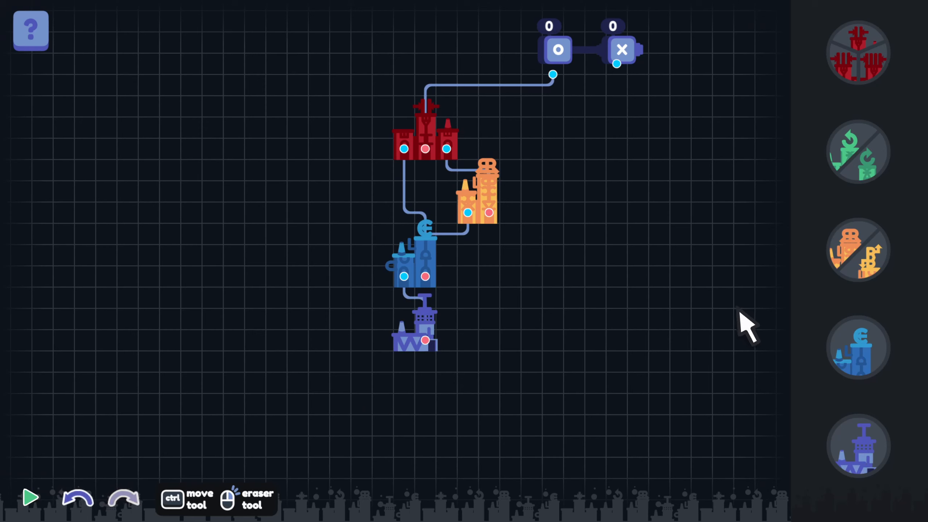
{"action": "mouse_move", "coordinate": [695, 334]}
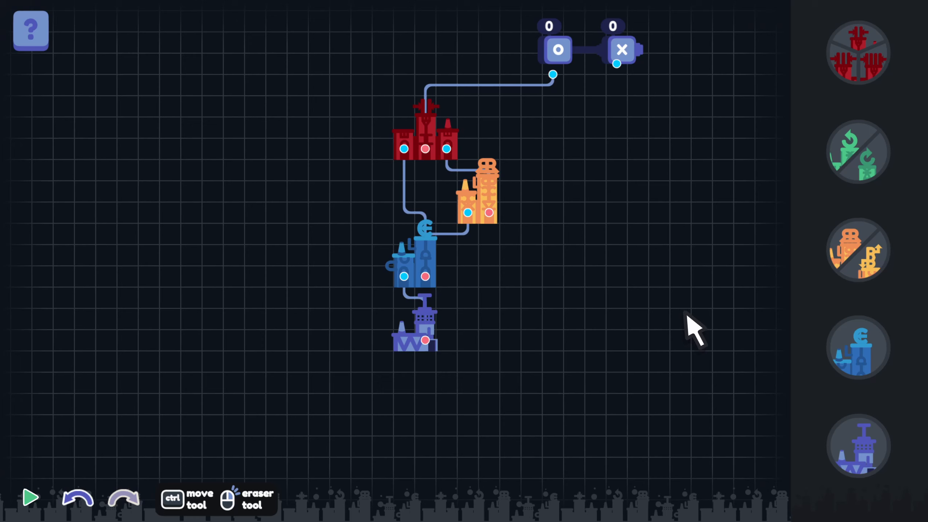
{"action": "mouse_move", "coordinate": [554, 263]}
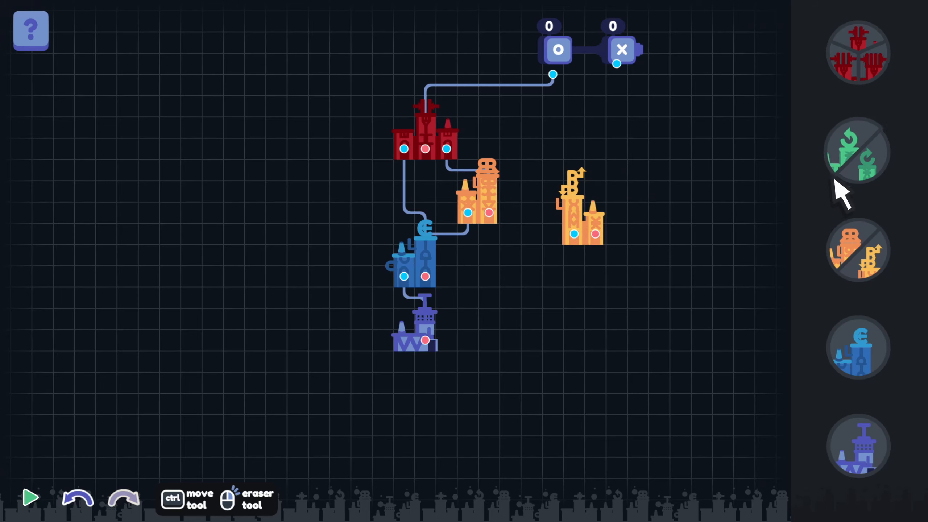
{"action": "mouse_move", "coordinate": [853, 50]}
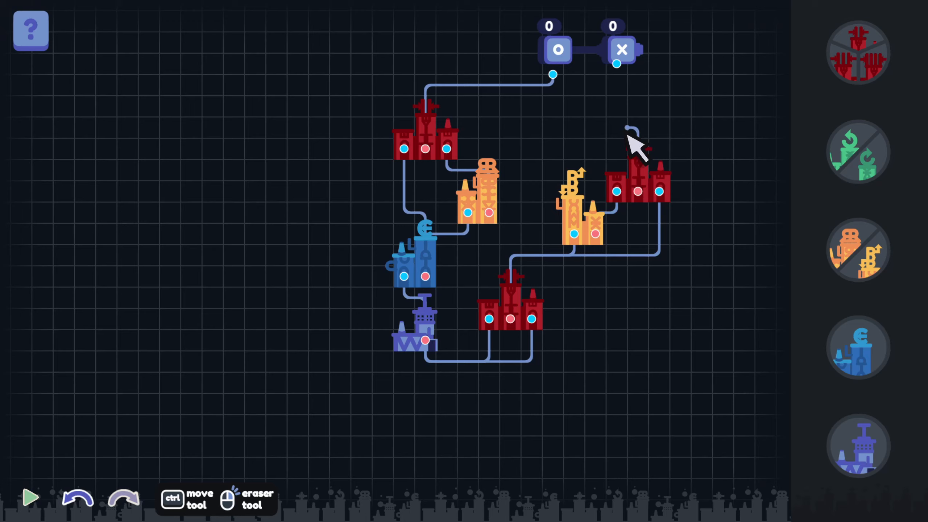
{"action": "left_click", "coordinate": [30, 497]}
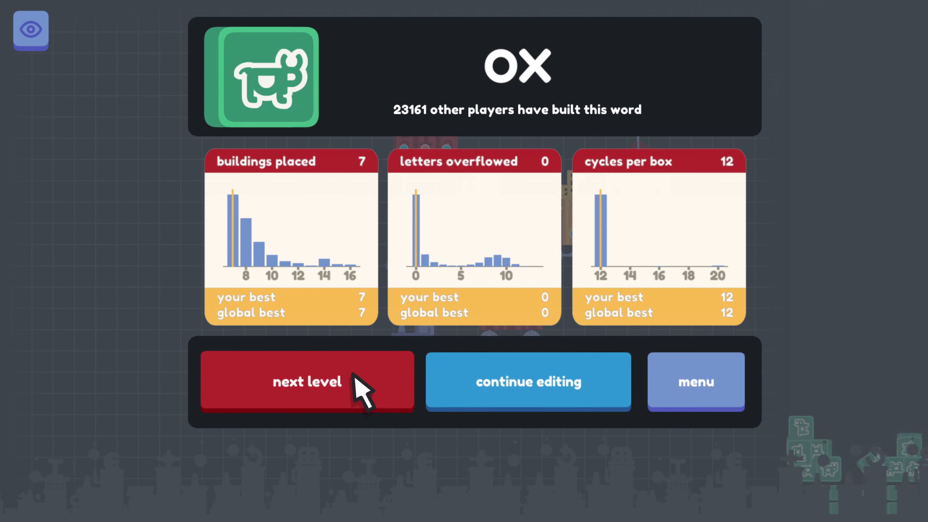
Advance to the IVY level and settle the I building lower and left on the grid.
{"action": "left_click", "coordinate": [306, 382]}
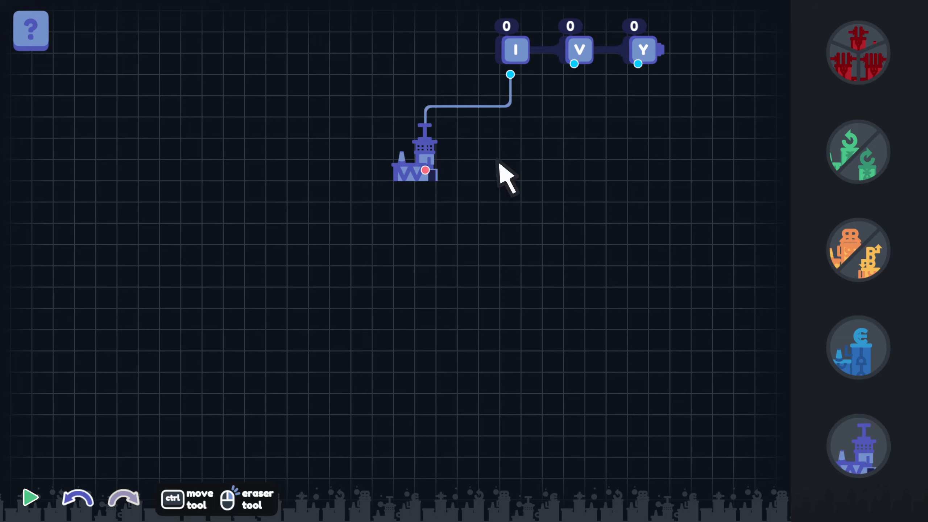
{"action": "left_click_drag", "start_coordinate": [414, 166], "coordinate": [403, 403]}
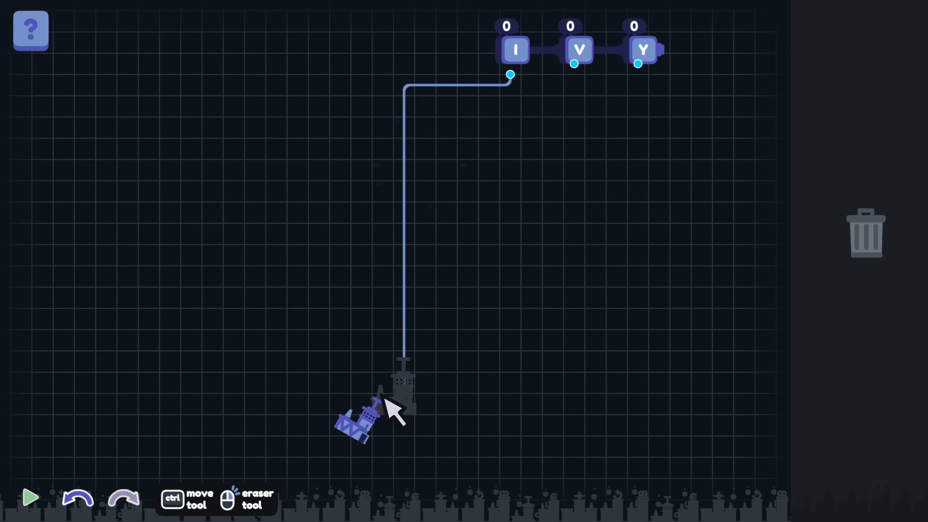
{"action": "left_click_drag", "start_coordinate": [402, 385], "coordinate": [331, 328]}
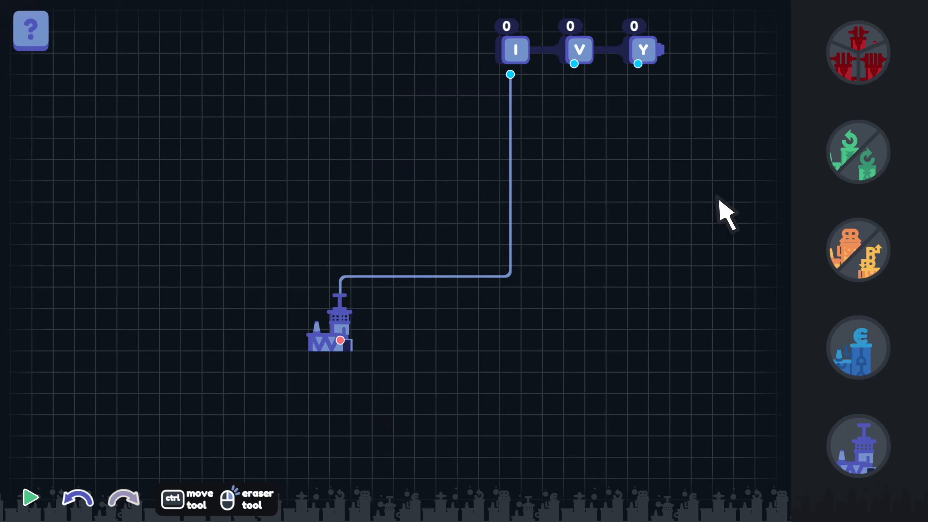
{"action": "mouse_move", "coordinate": [856, 52]}
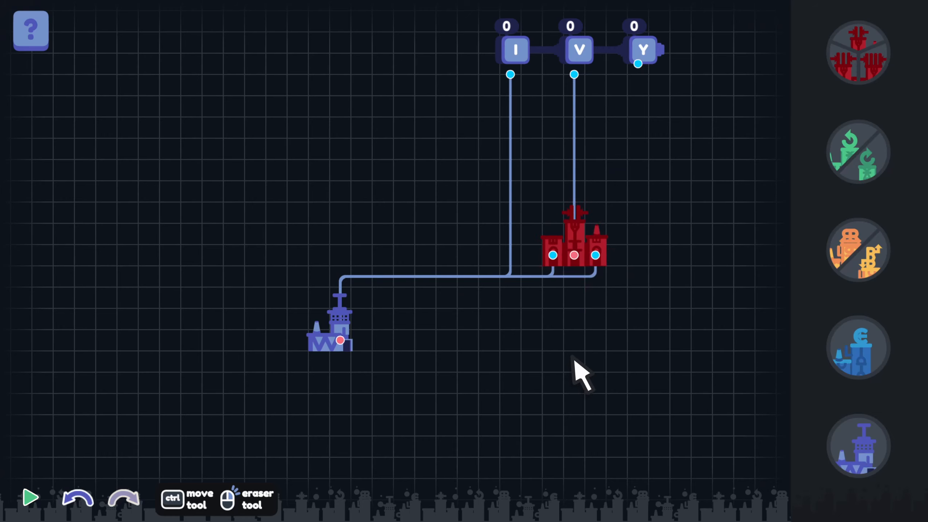
{"action": "mouse_move", "coordinate": [592, 349]}
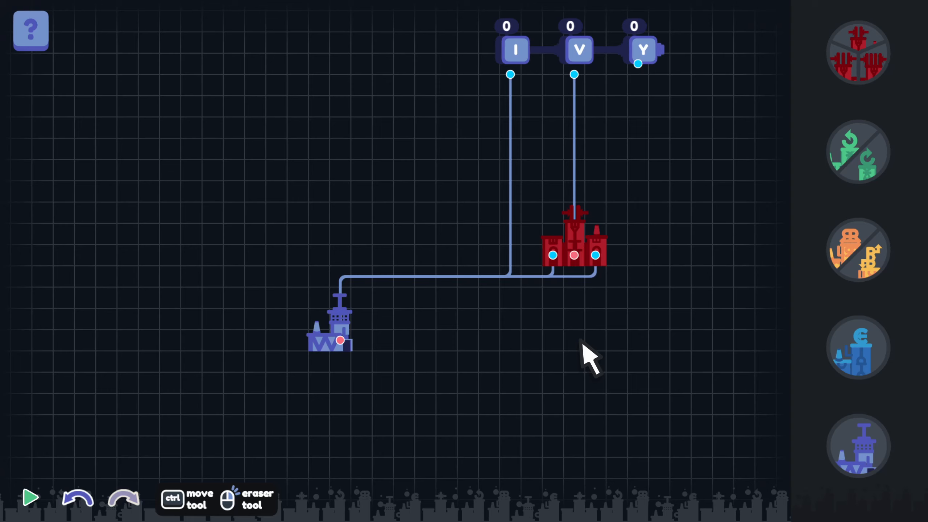
{"action": "mouse_move", "coordinate": [438, 313]}
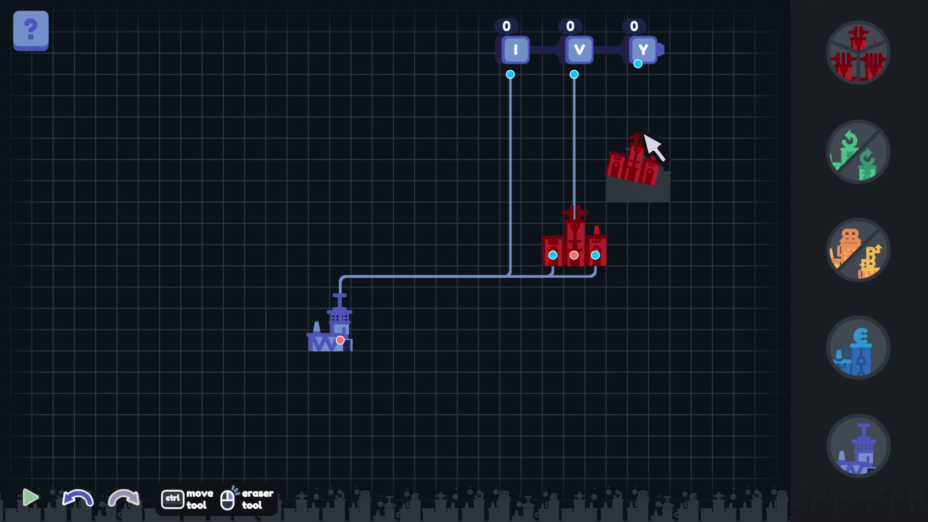
Add a second merger on the right and run the IVY factory to its results.
{"action": "left_click_drag", "start_coordinate": [637, 169], "coordinate": [637, 183]}
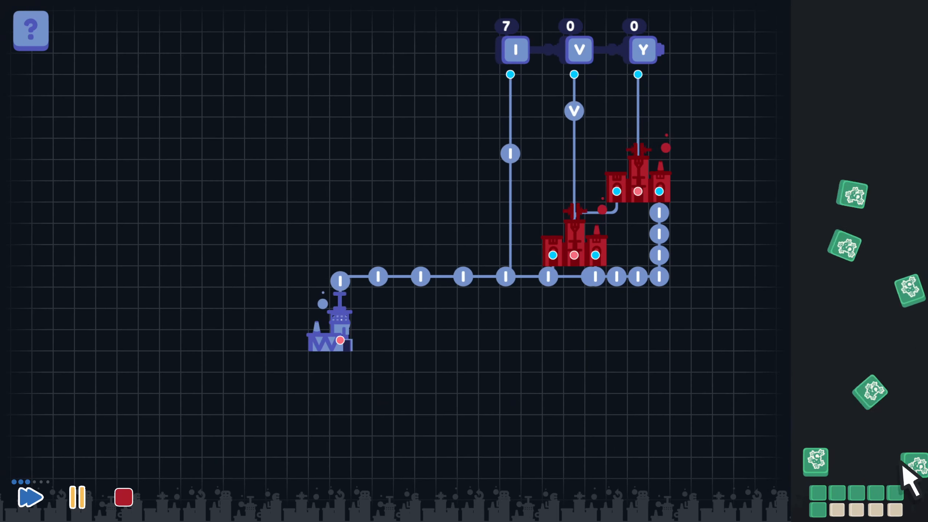
{"action": "left_click", "coordinate": [29, 497]}
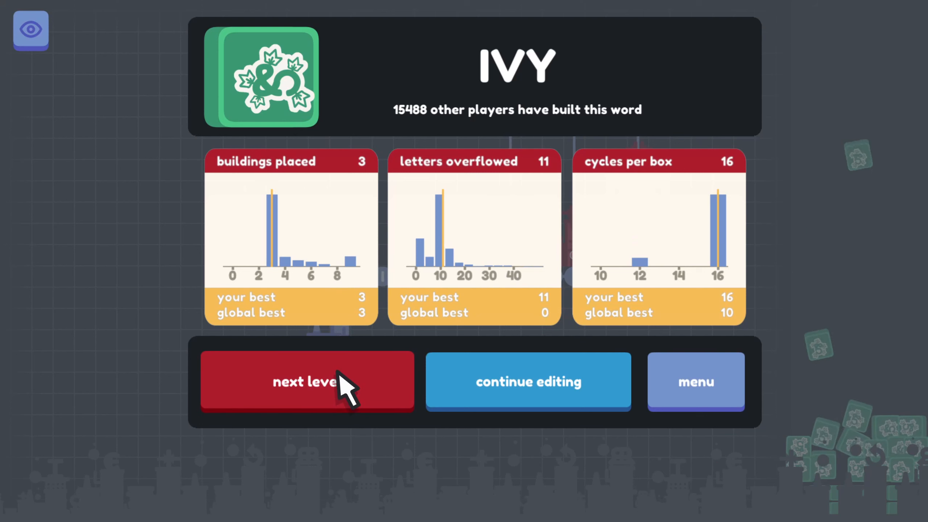
Advance to the CAT level and dismiss the tricky letter T tip.
{"action": "left_click", "coordinate": [308, 382]}
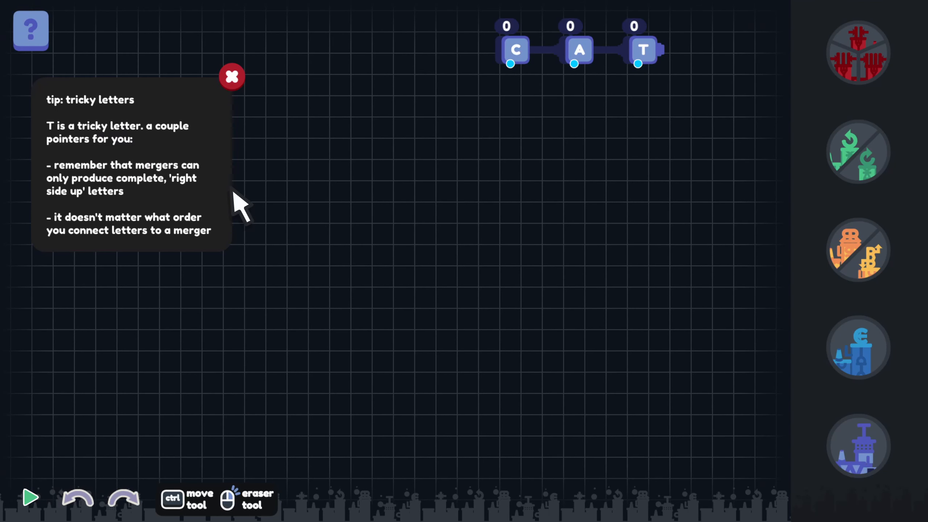
{"action": "mouse_move", "coordinate": [302, 177]}
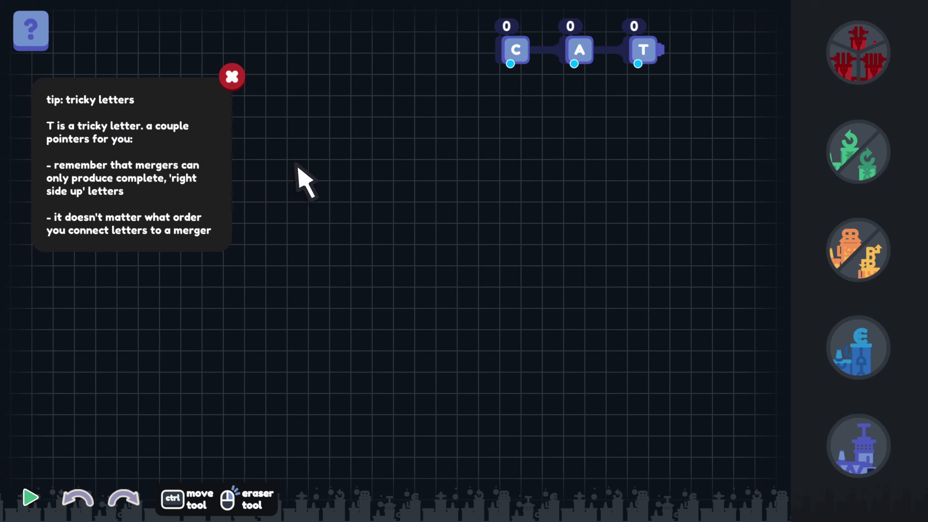
{"action": "mouse_move", "coordinate": [313, 172]}
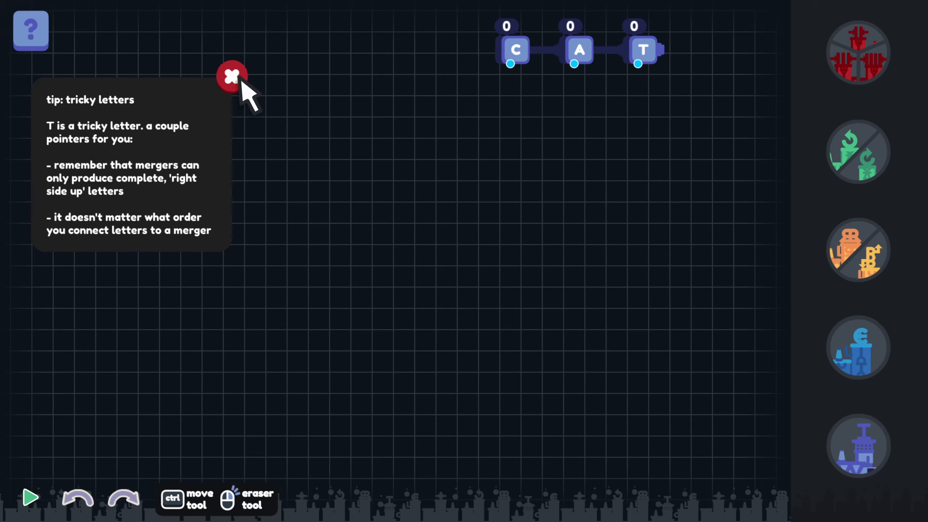
{"action": "left_click", "coordinate": [231, 77]}
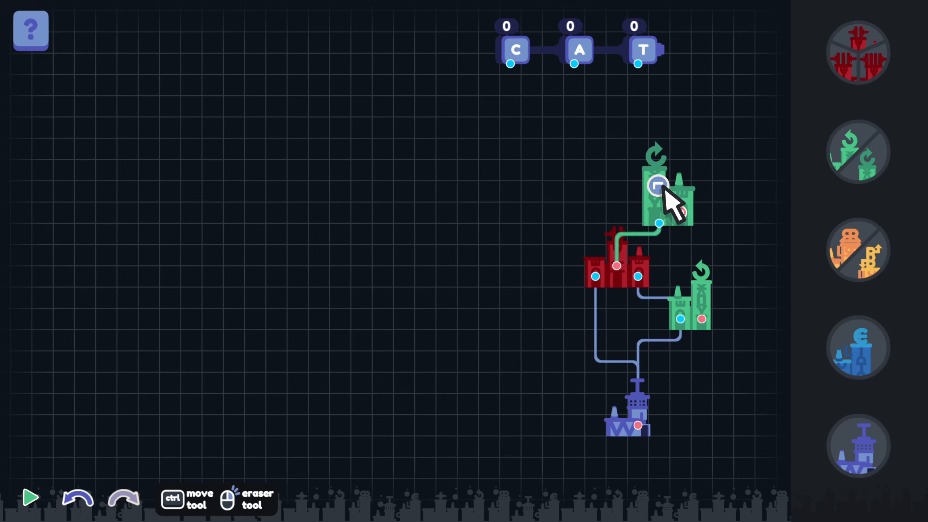
{"action": "mouse_move", "coordinate": [672, 204]}
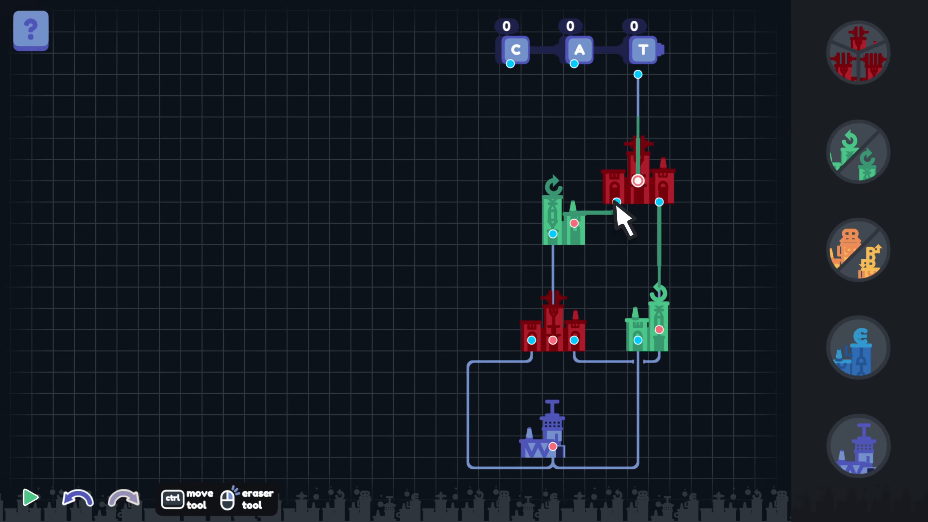
Test-run the CAT layout at fast-forward to check the C and T feeds.
{"action": "left_click", "coordinate": [31, 498]}
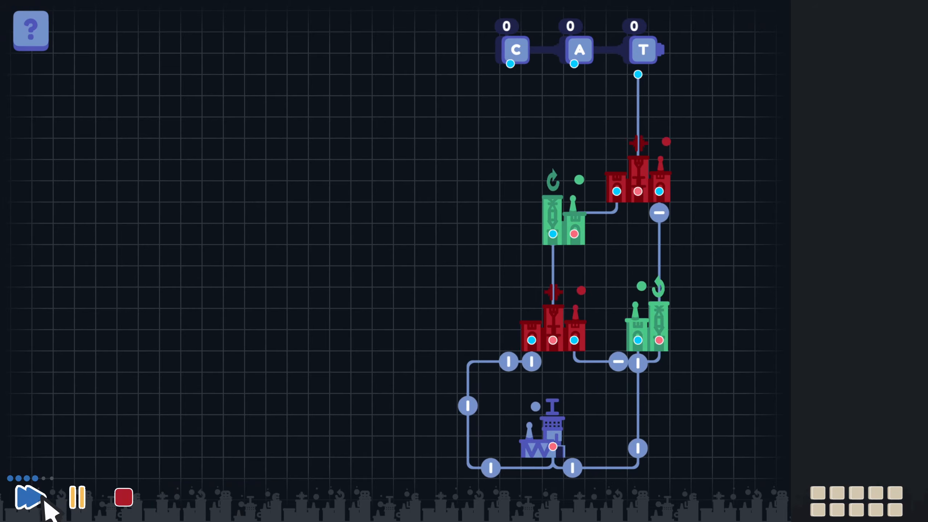
{"action": "left_click", "coordinate": [124, 497]}
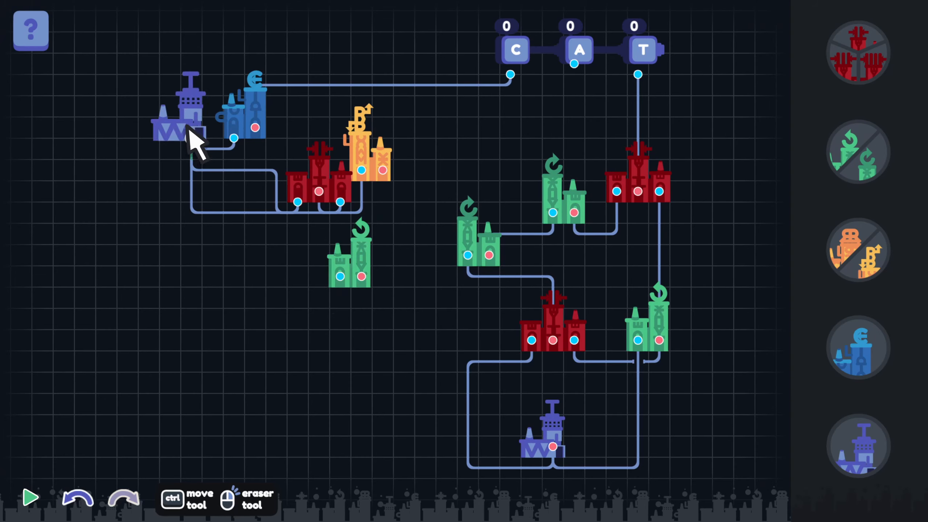
Run the finished CAT factory to its results, then return to the main menu.
{"action": "left_click", "coordinate": [30, 496]}
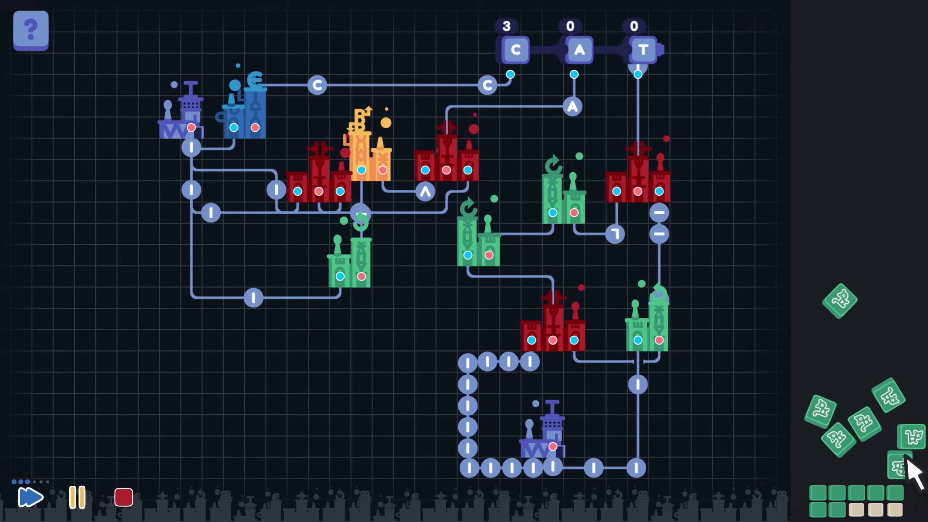
{"action": "left_click", "coordinate": [636, 51]}
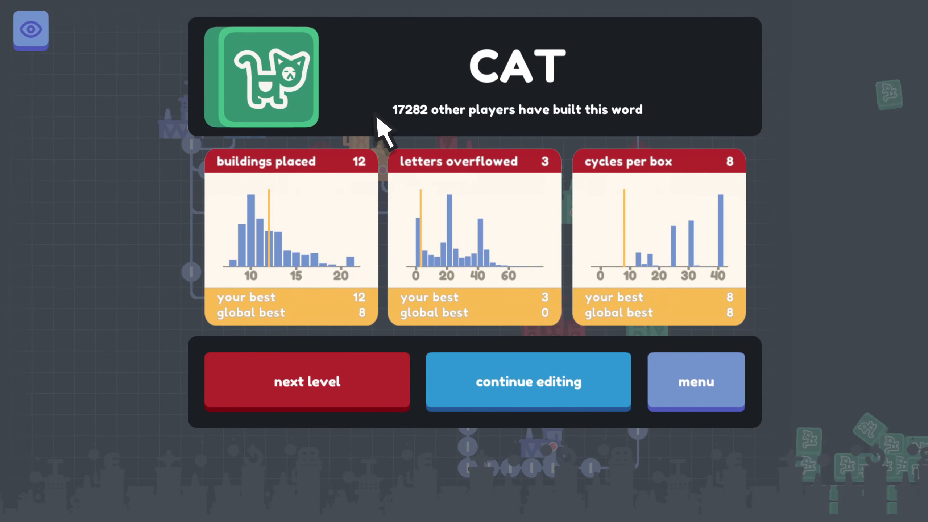
{"action": "mouse_move", "coordinate": [388, 205]}
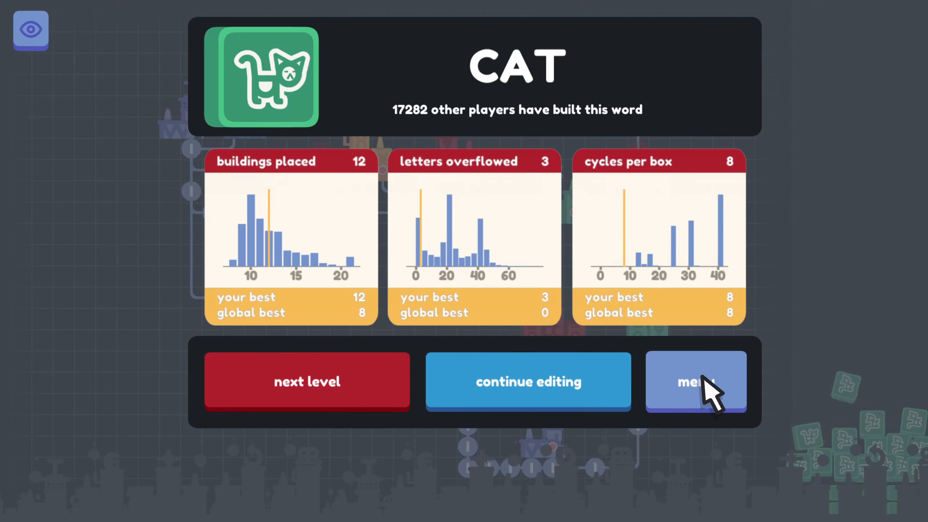
{"action": "left_click", "coordinate": [695, 382]}
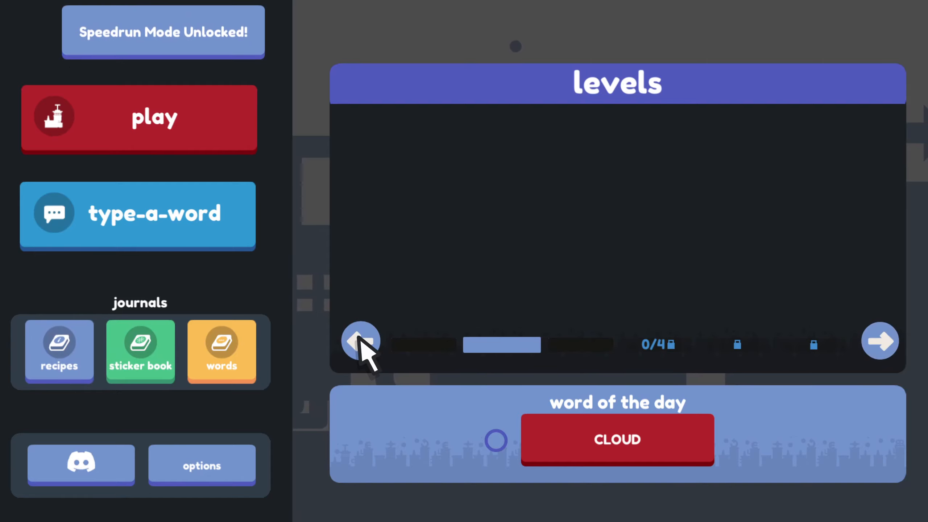
Browse the letter recipes journal, paging forward and back.
{"action": "left_click", "coordinate": [361, 341]}
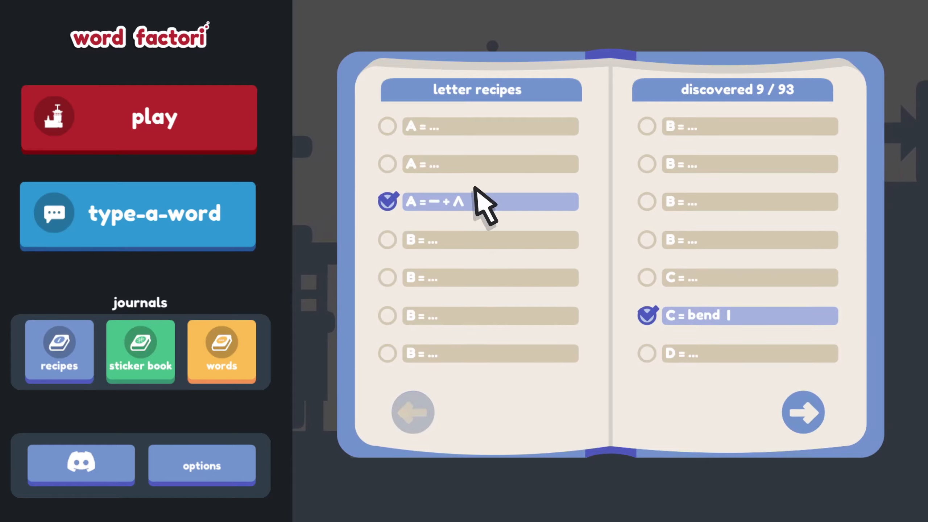
{"action": "mouse_move", "coordinate": [408, 208]}
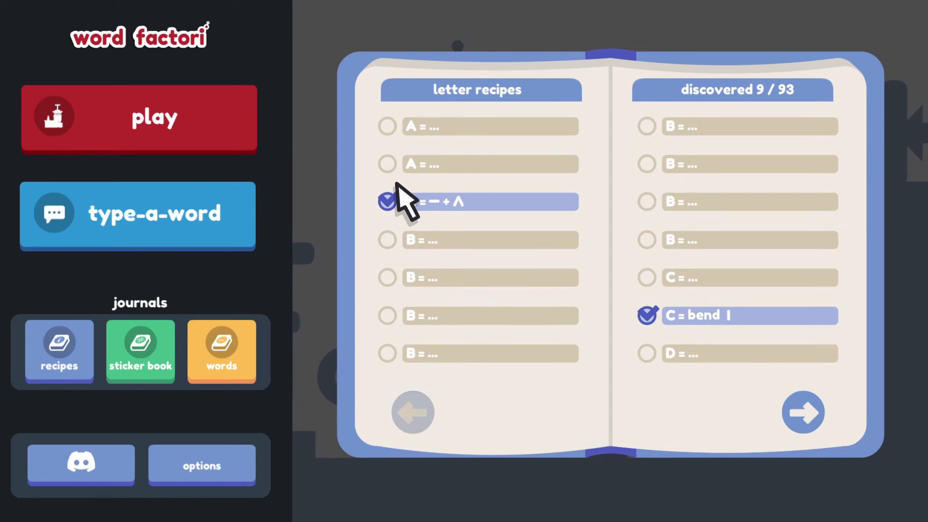
{"action": "left_click", "coordinate": [387, 202]}
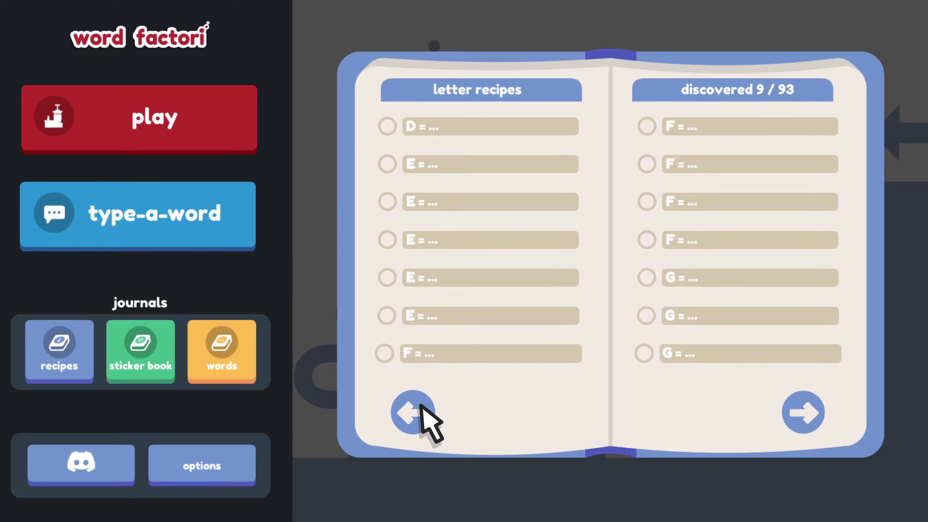
{"action": "left_click", "coordinate": [140, 350]}
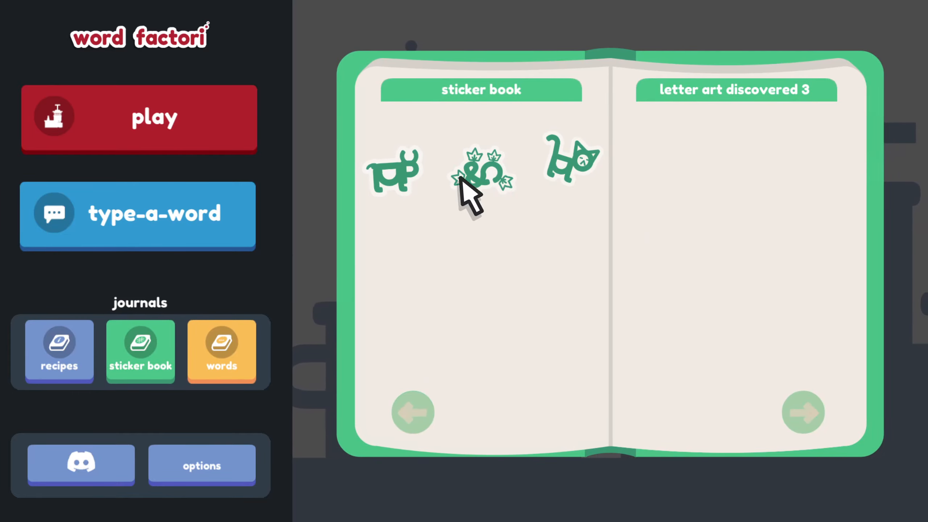
Look over the words journal, then bring up the gameplay settings in options.
{"action": "left_click", "coordinate": [220, 351]}
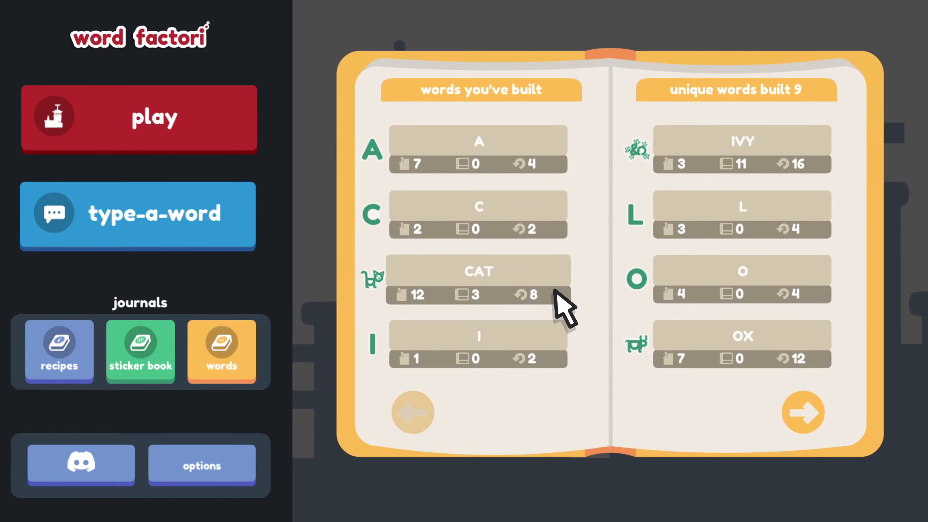
{"action": "mouse_move", "coordinate": [758, 385]}
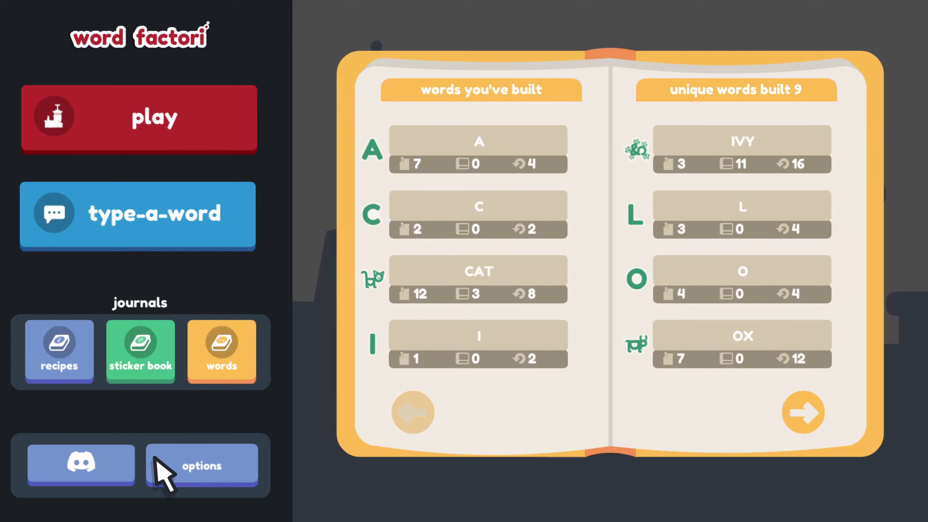
{"action": "left_click", "coordinate": [201, 465]}
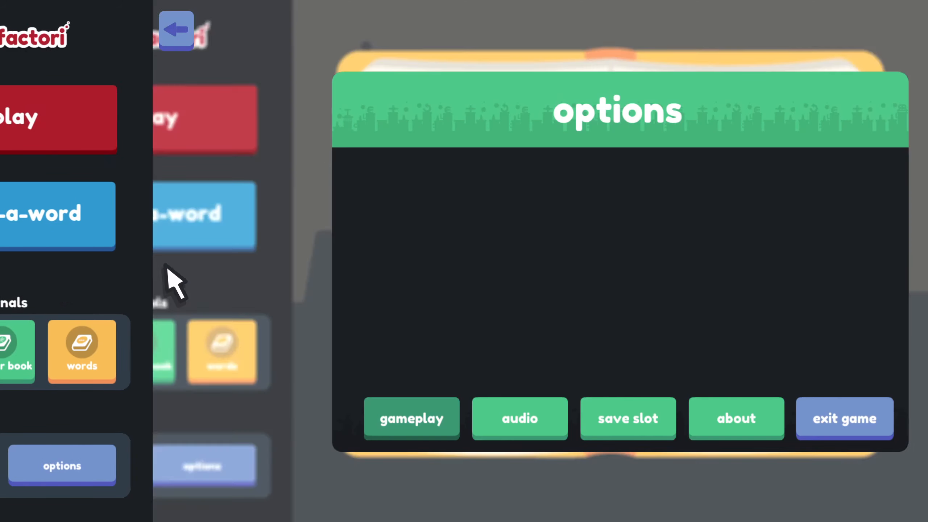
{"action": "left_click", "coordinate": [411, 418]}
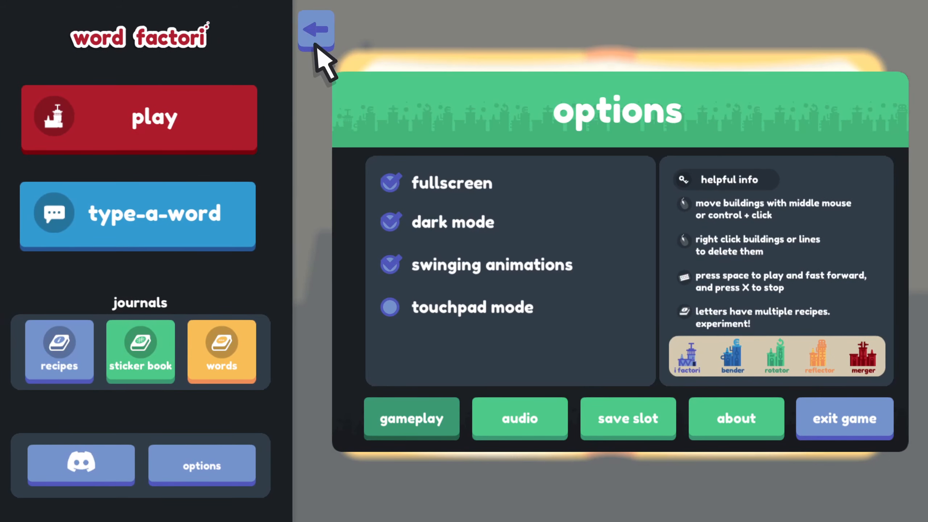